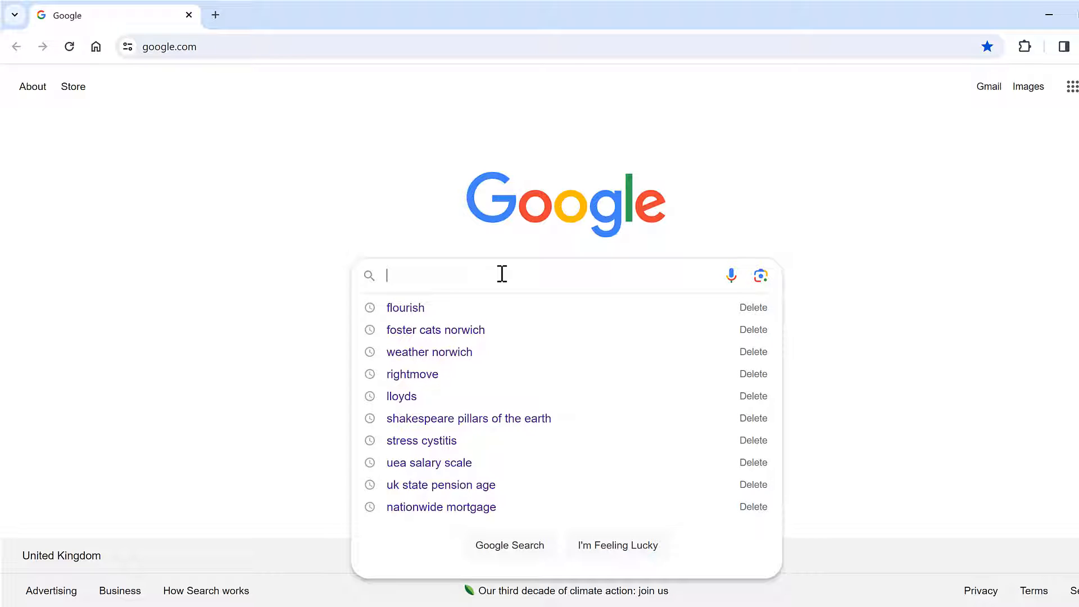
Search Google for 'flourish' and open the Flourish | Data Visualization & Storytelling result.
text(flourish)
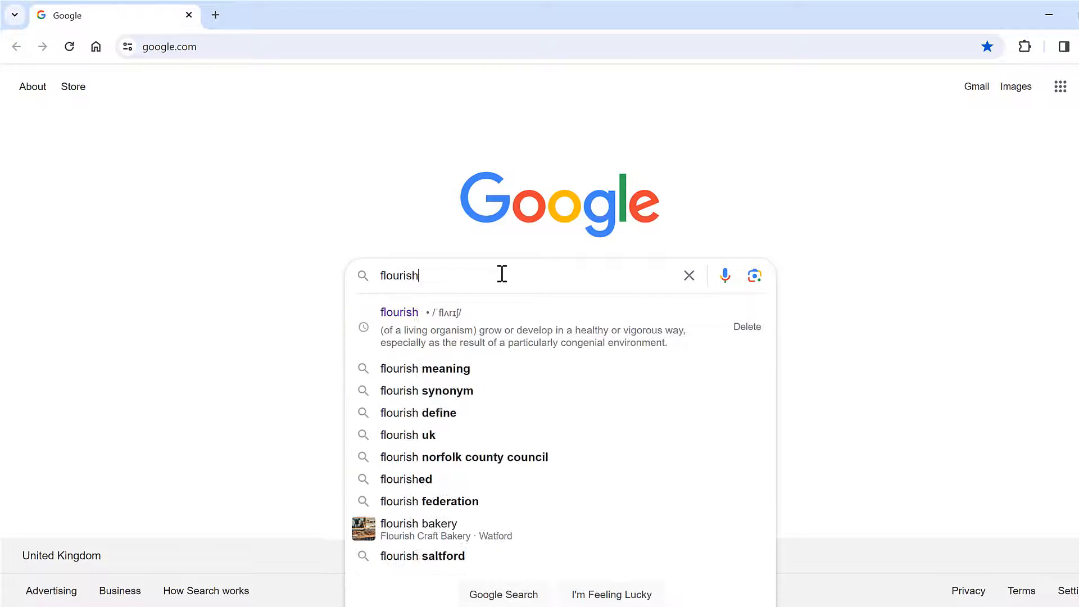
key(Enter)
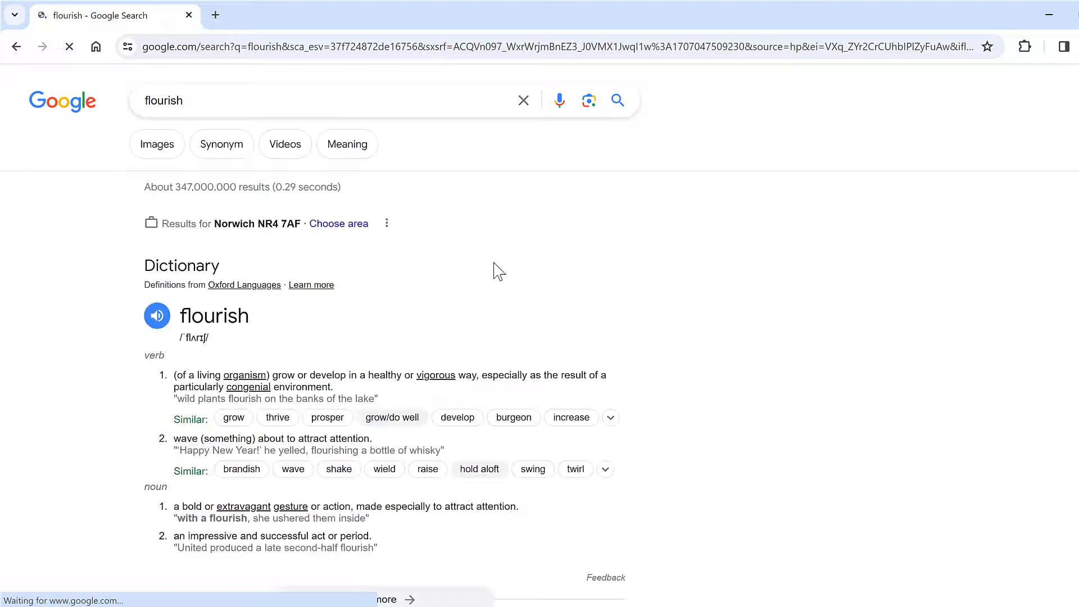
scroll(down, 3)
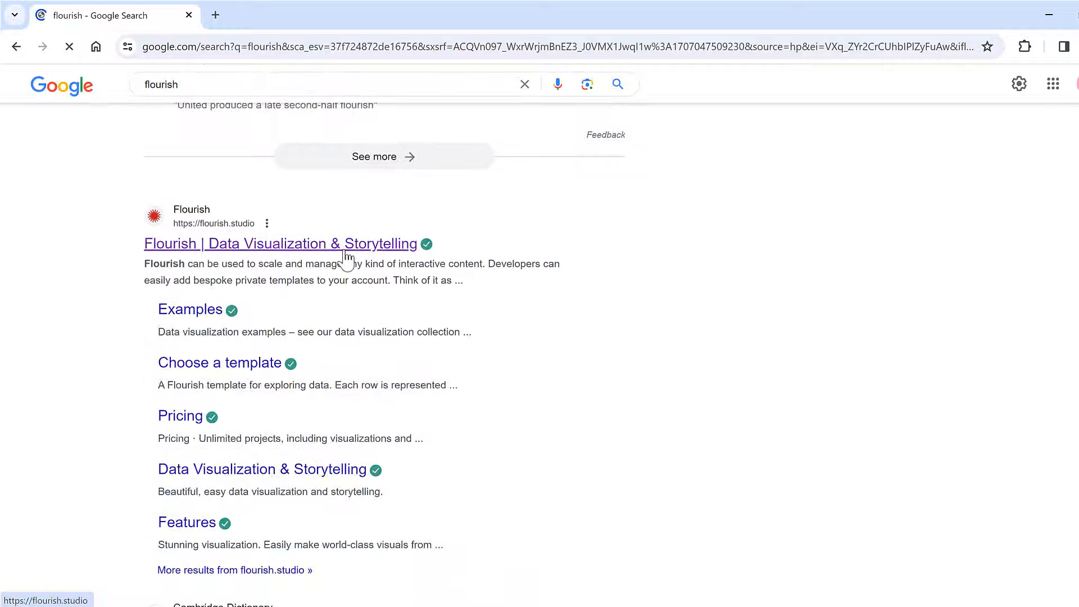
click(279, 243)
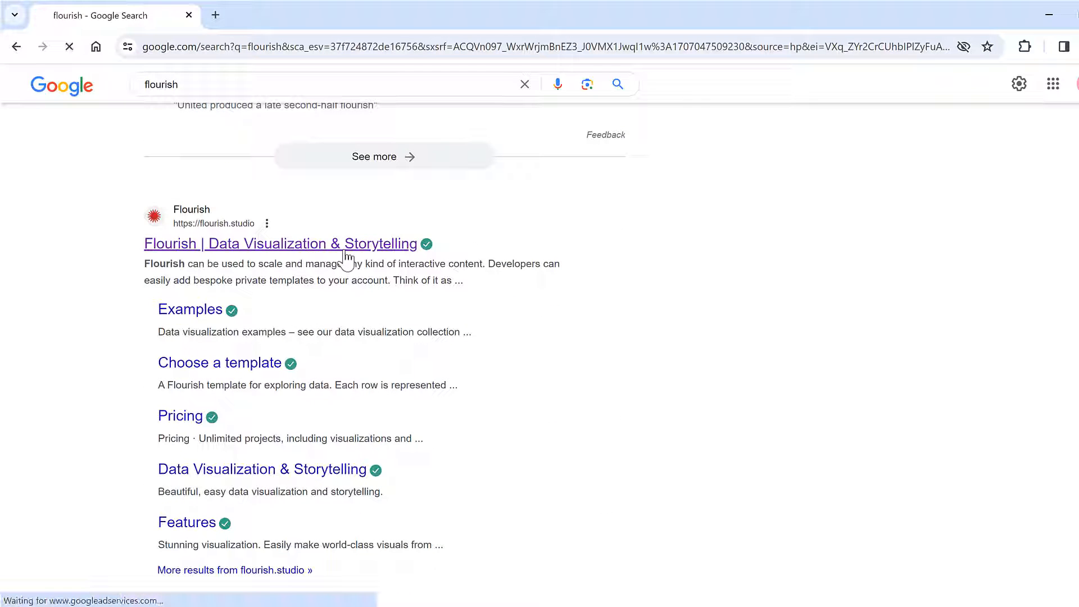
click(279, 243)
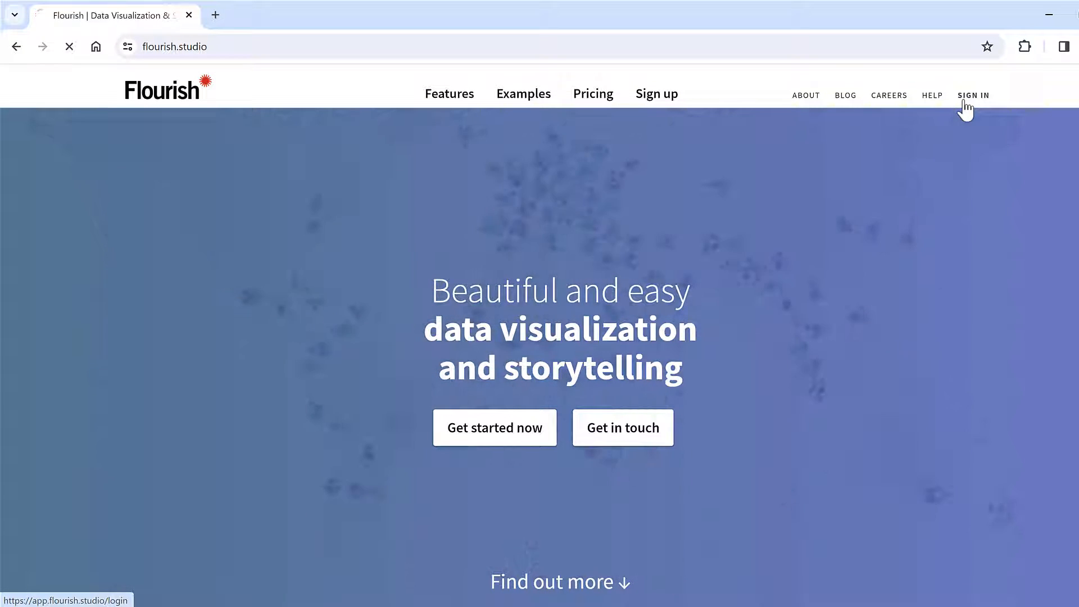
Log in to Flourish with Google and browse new-visualization templates to the projection maps.
click(972, 95)
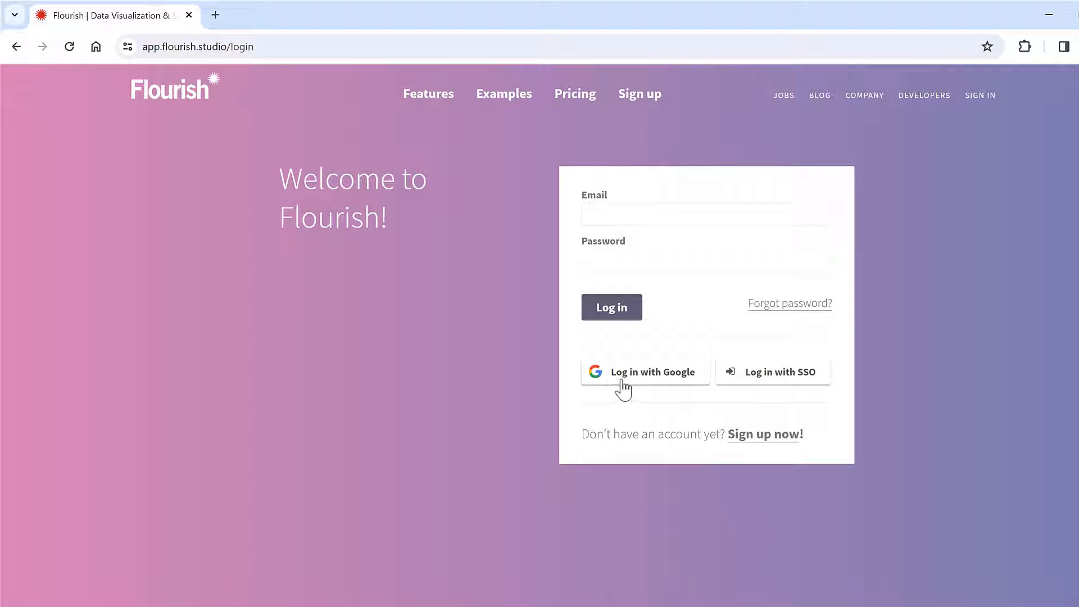
click(644, 371)
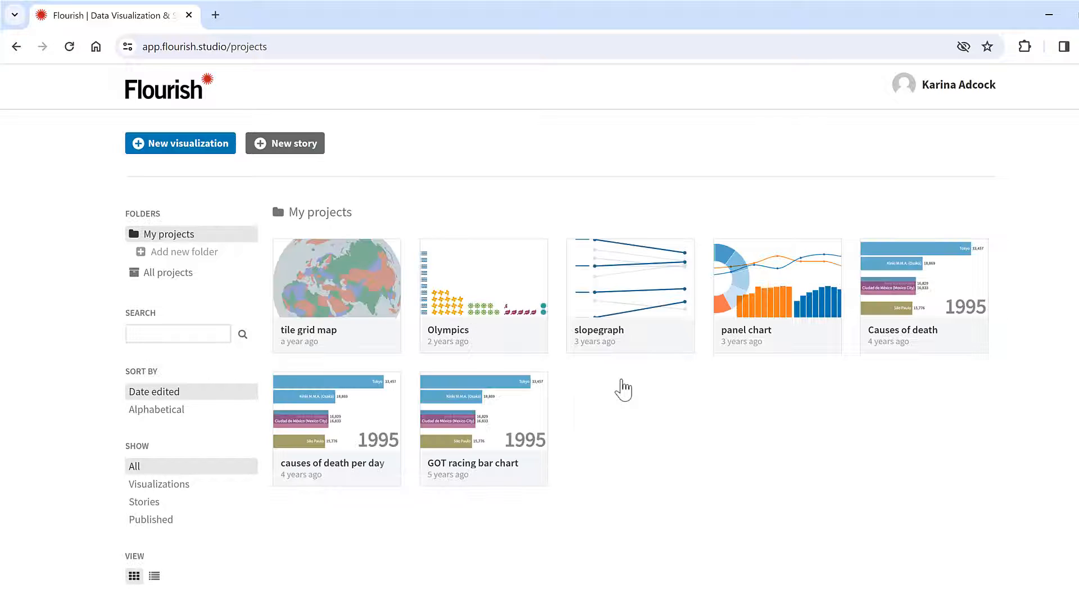
mouse_move(199, 144)
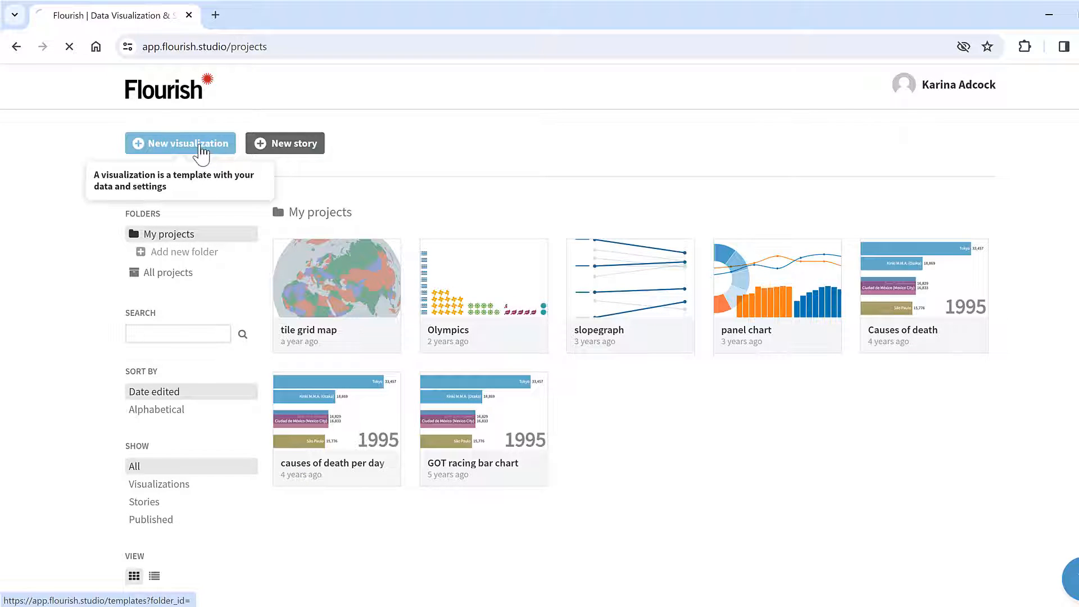
click(180, 143)
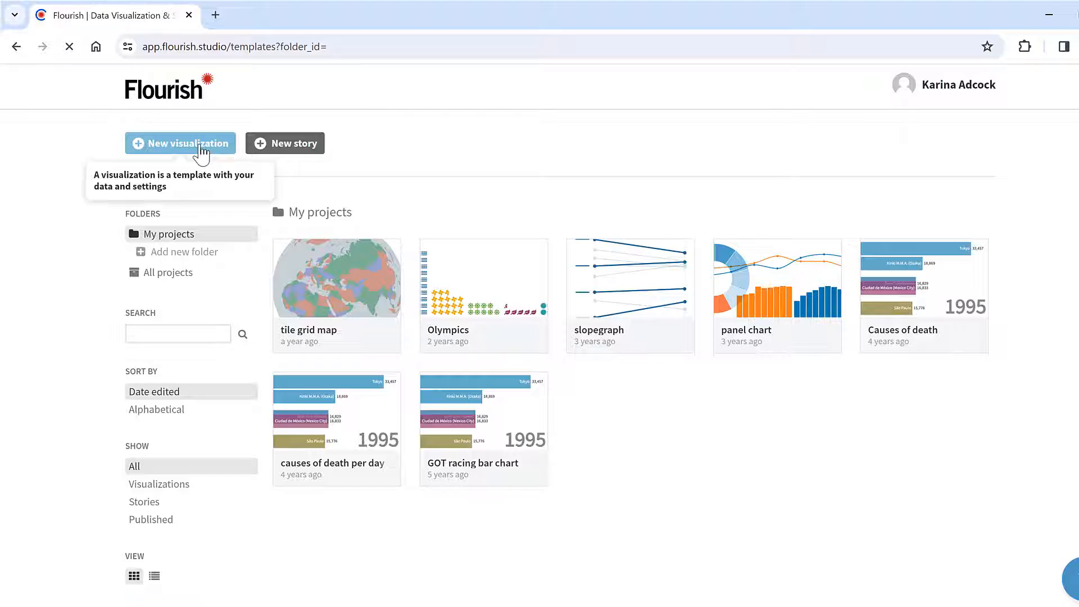
click(180, 143)
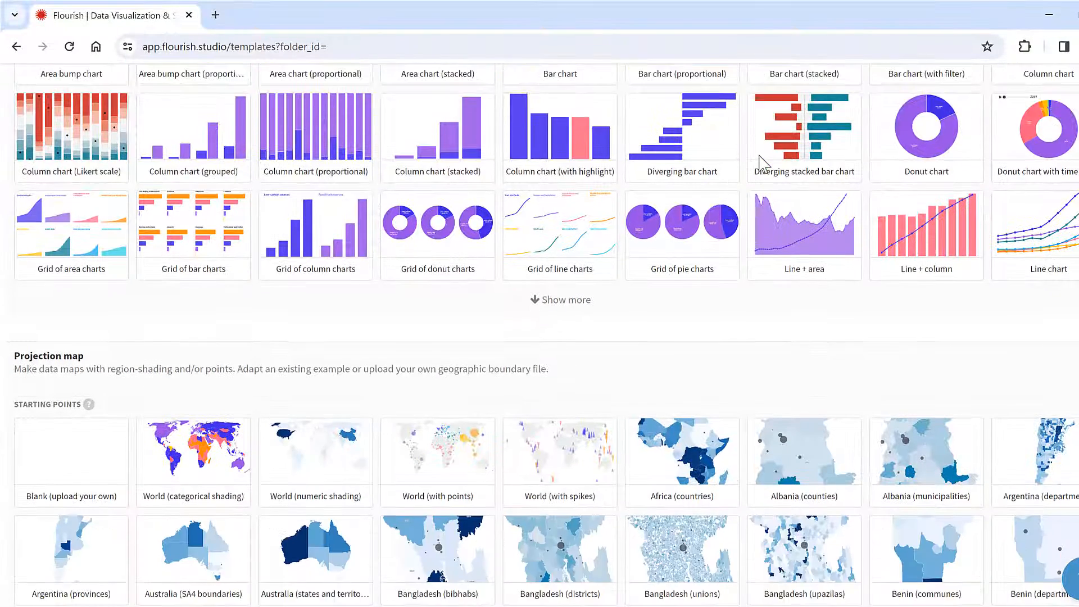
scroll(down, 3)
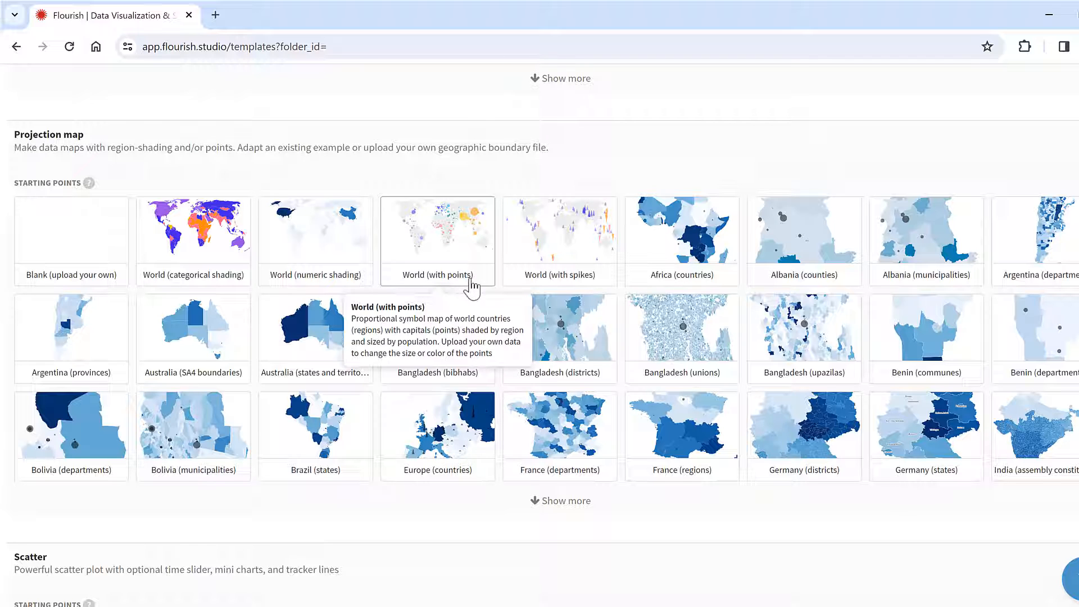
Start from the World (with points) template and rename the visualization 'world map v1'.
click(437, 230)
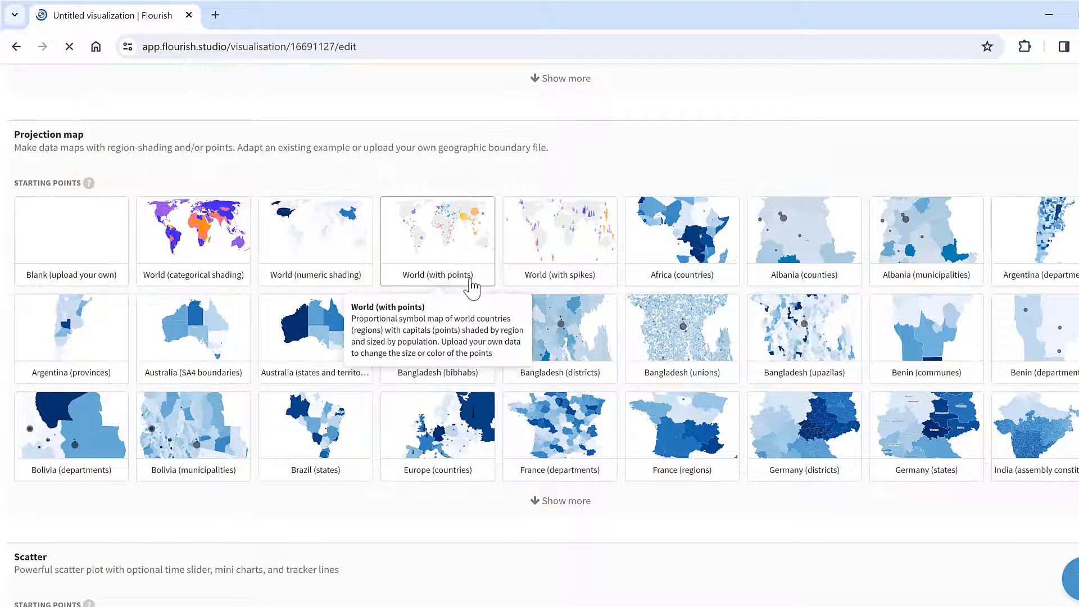
click(437, 230)
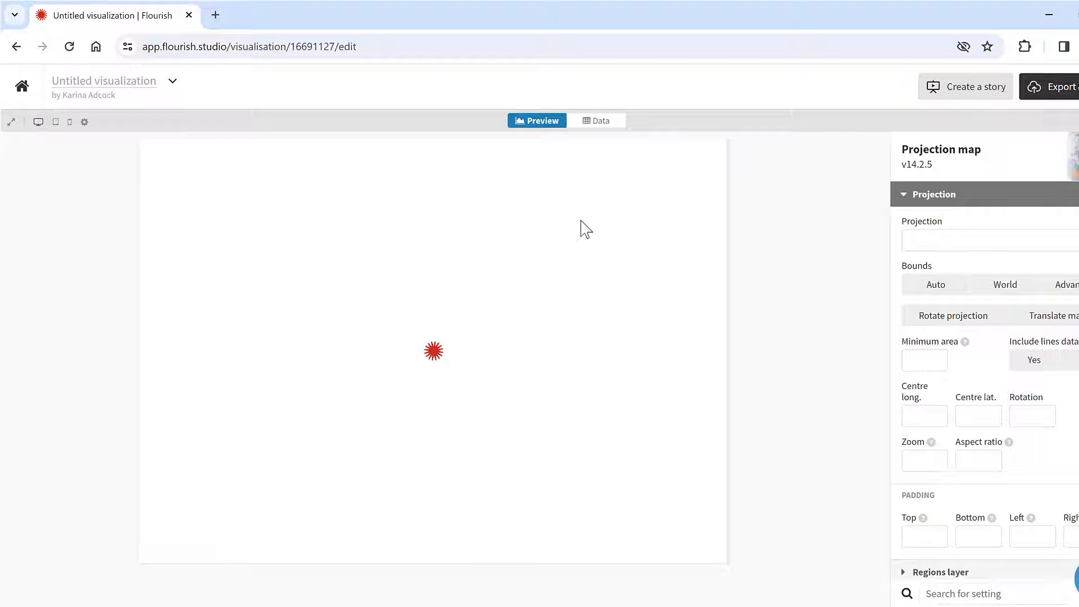
click(1004, 284)
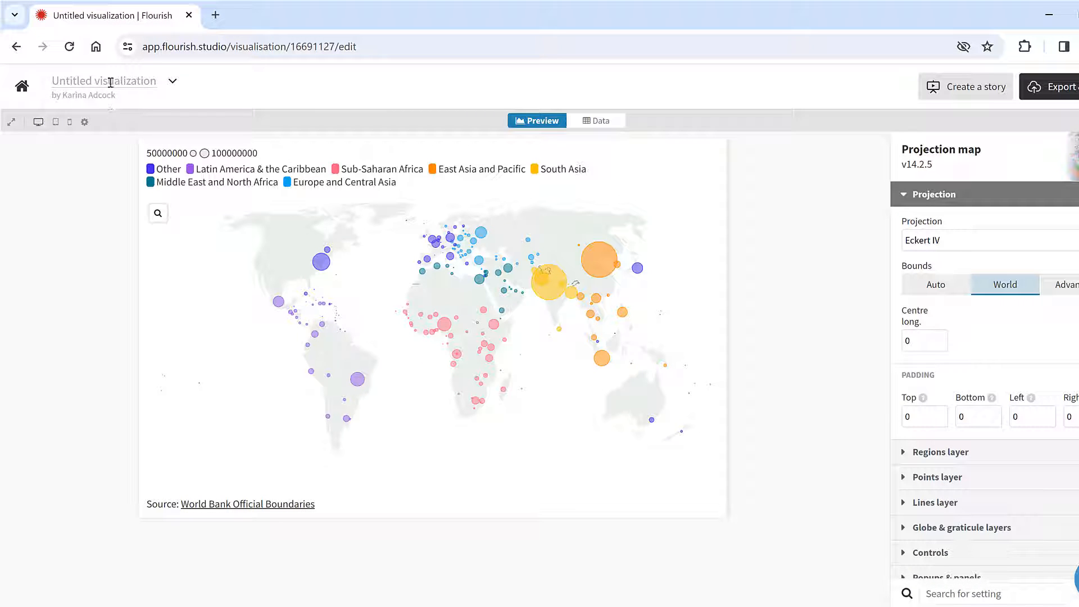
text(w)
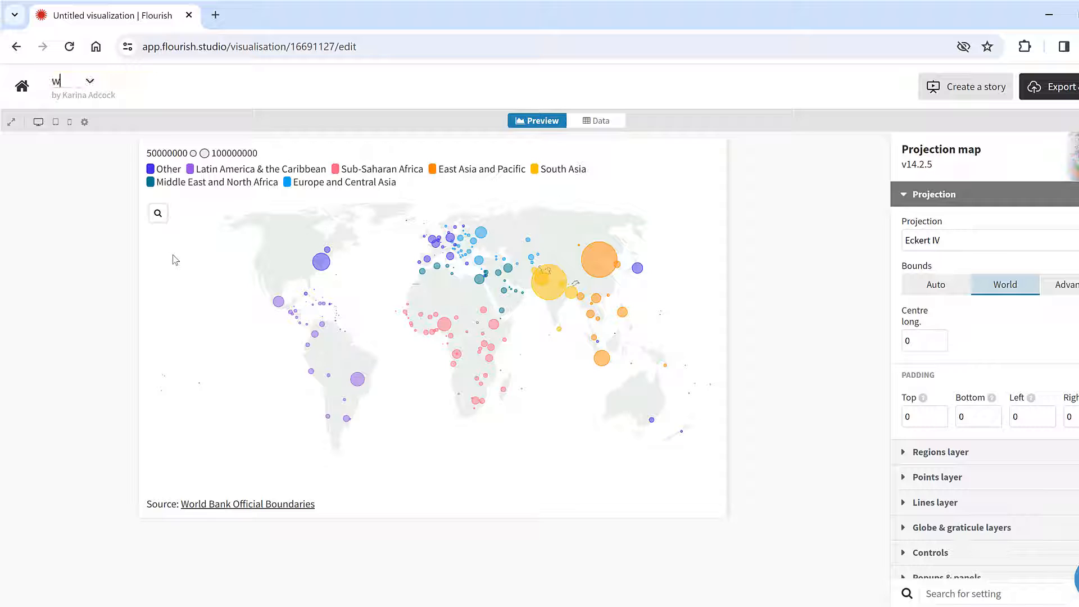
text(orld map v1)
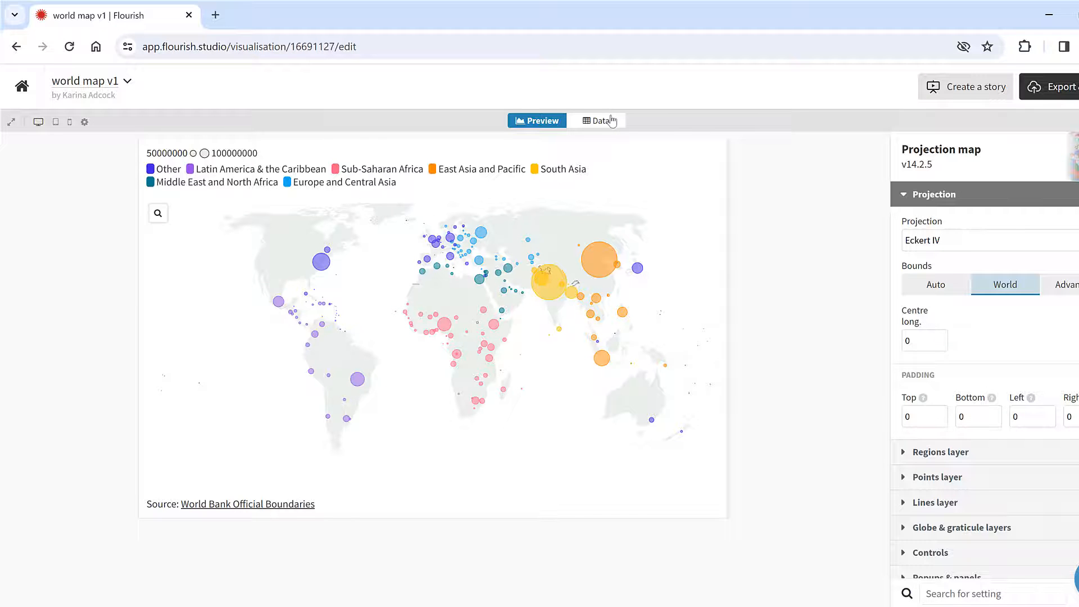
Review the Regions, Regions geometry, Points and Lines data sheets, ending on Points.
click(596, 121)
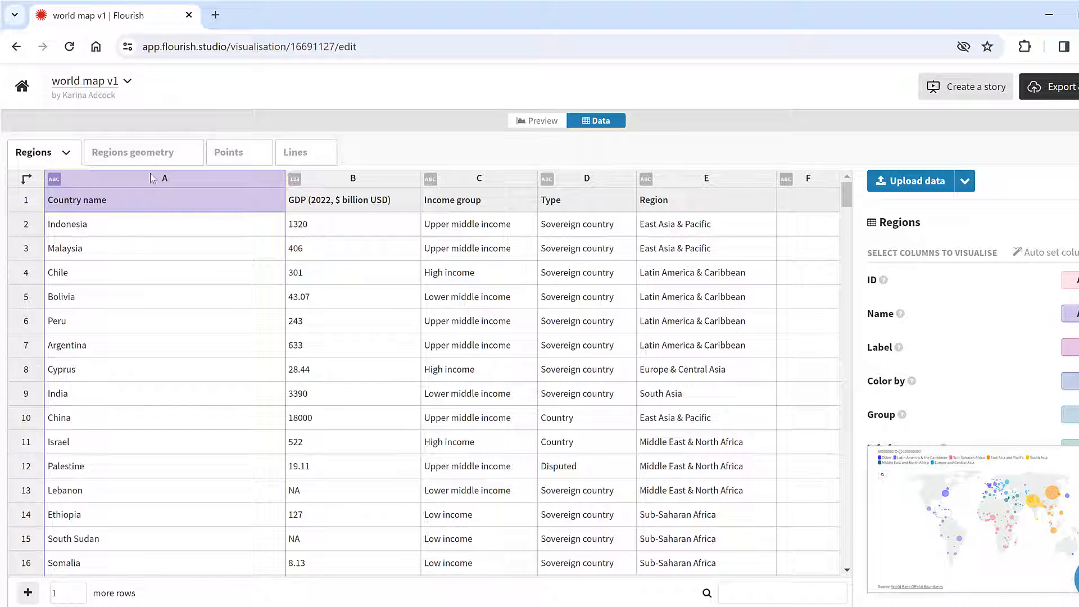
click(132, 152)
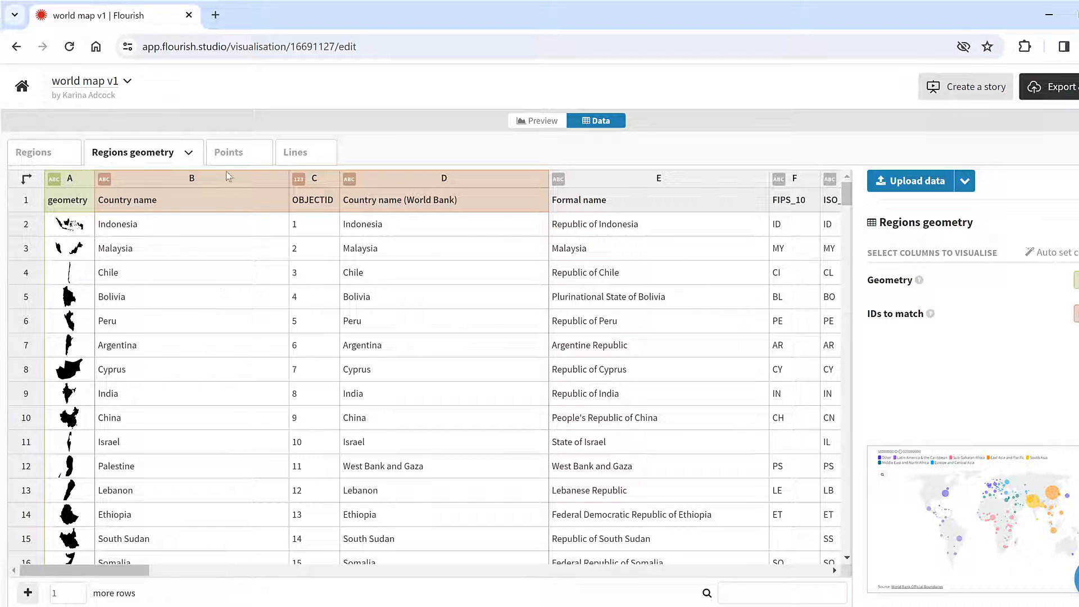
click(227, 152)
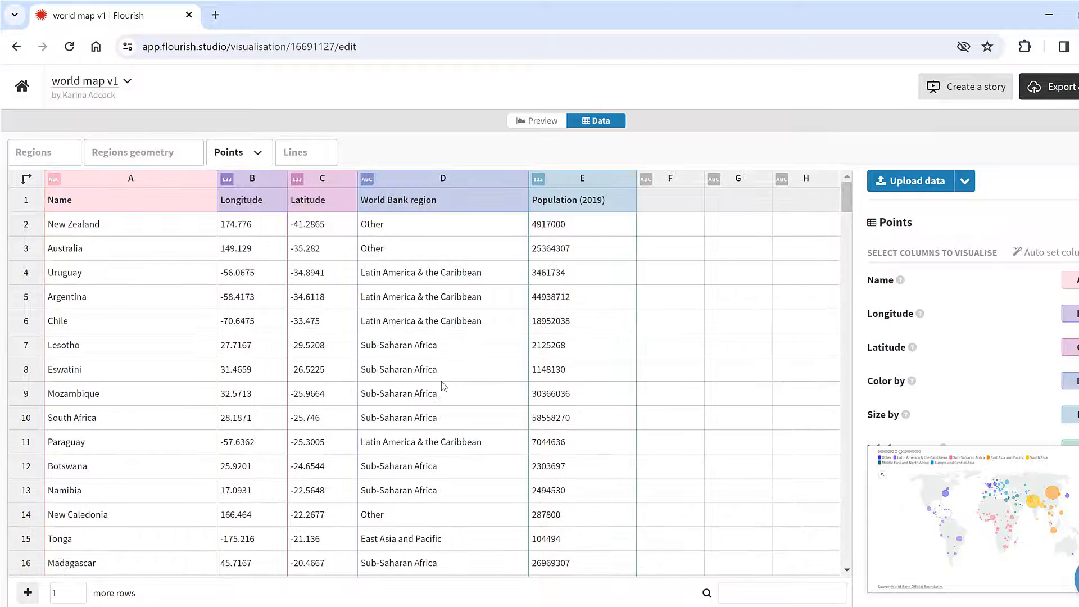
click(294, 153)
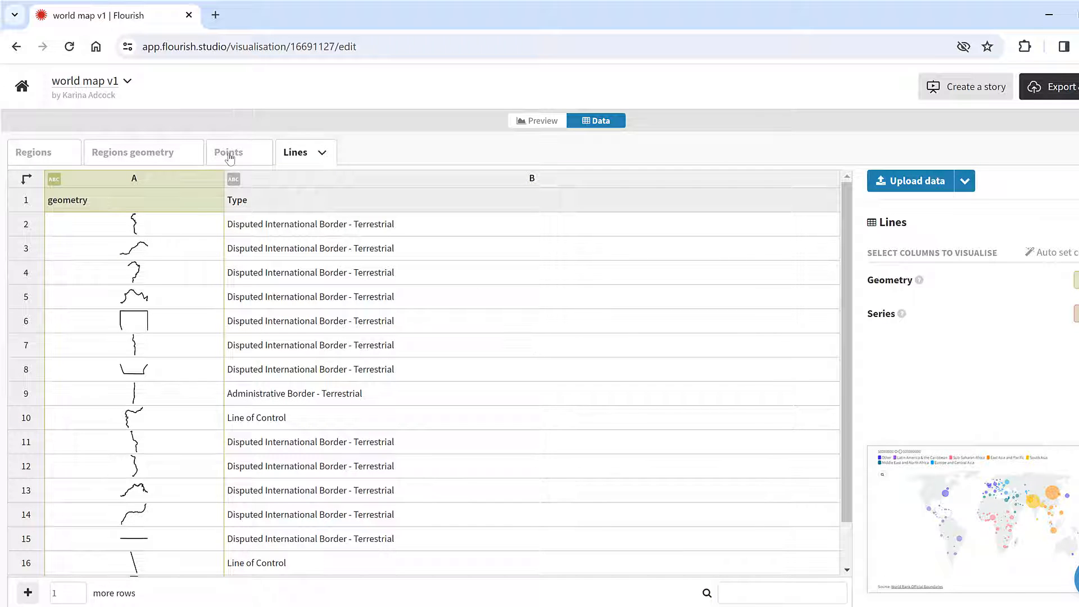
click(228, 153)
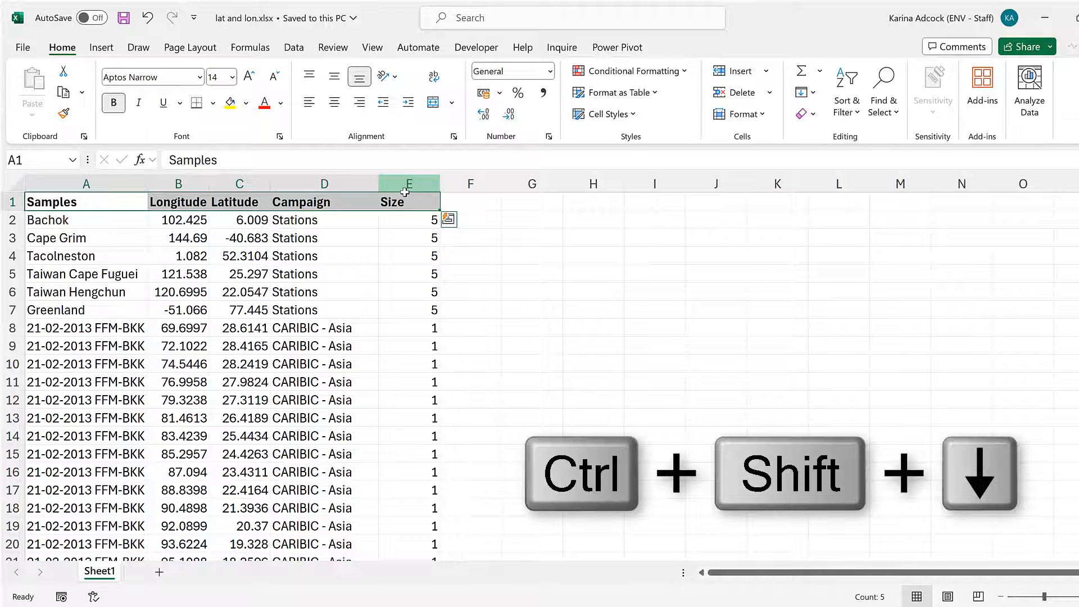
Select the Excel sample table from Samples to Size down to row 248 and copy it.
key(ctrl+shift+down)
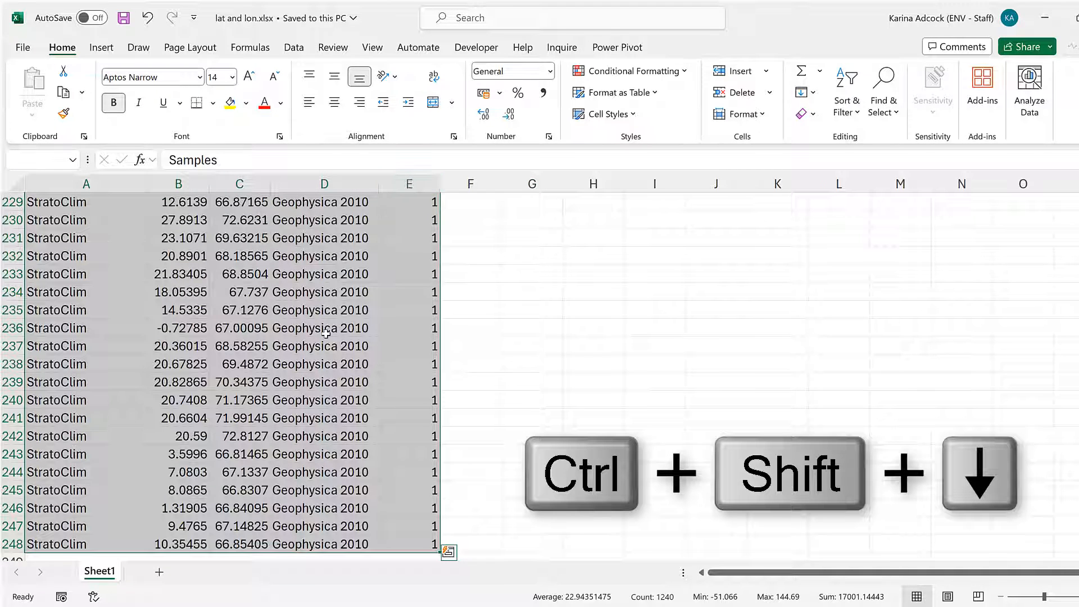
key(ctrl+c)
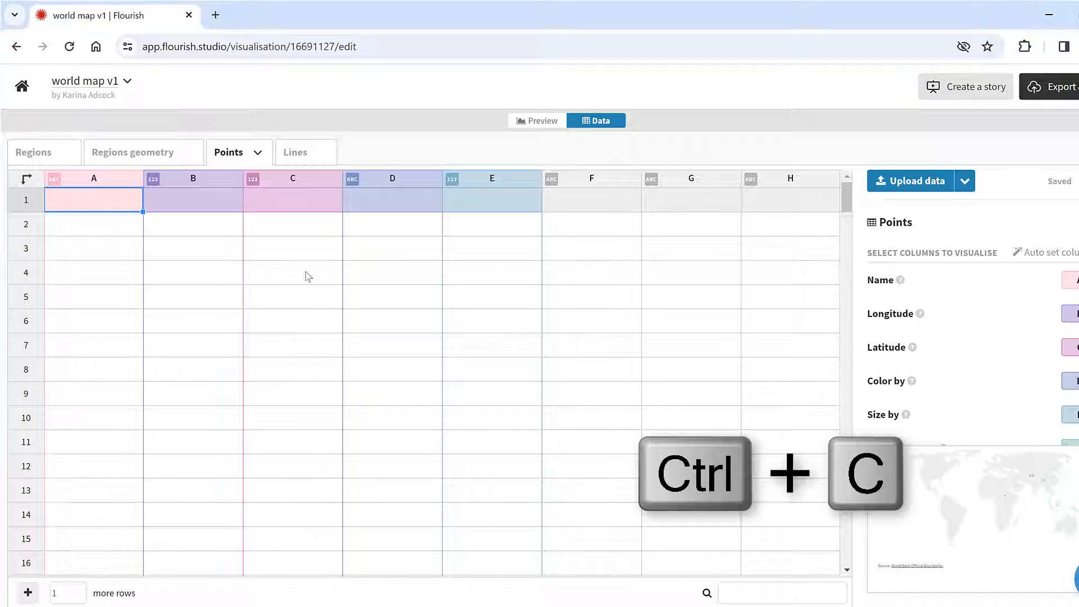
Paste the 248-row, 5-column sample table into the Points sheet and confirm.
key(ctrl+v)
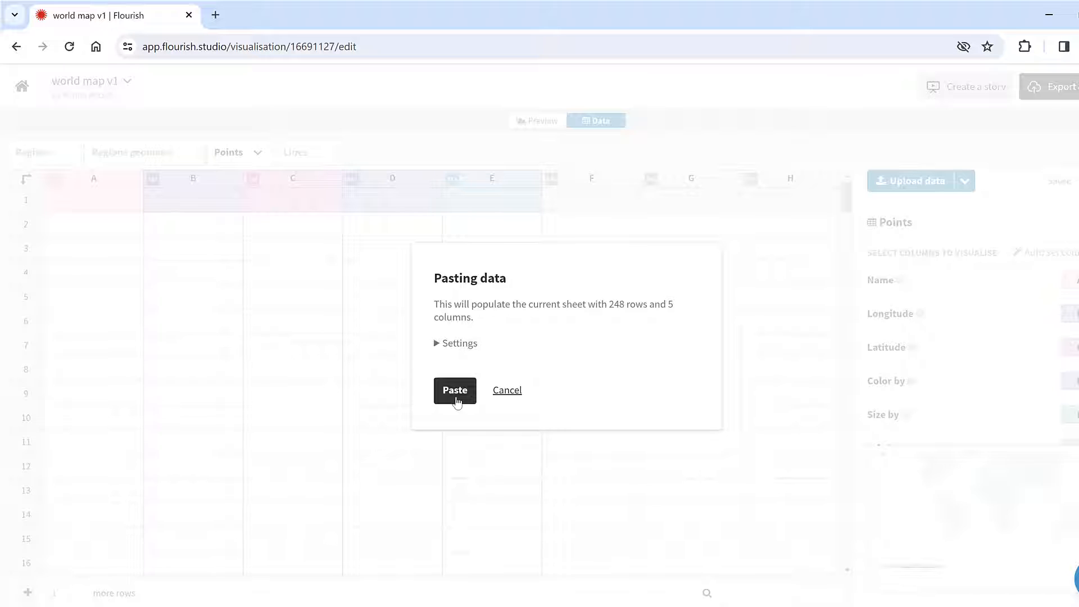
click(454, 390)
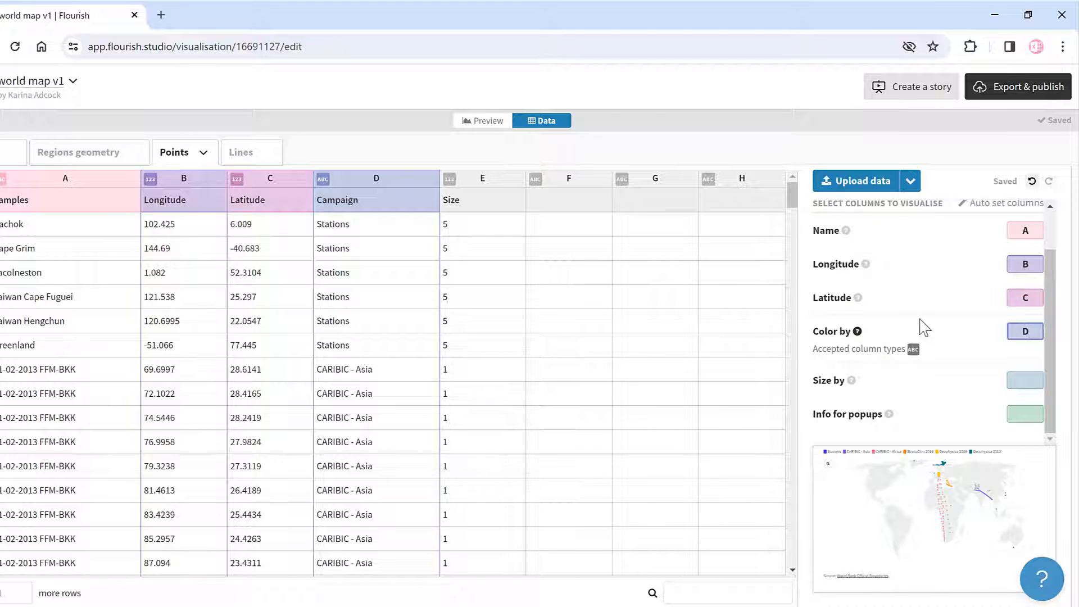
mouse_move(908, 344)
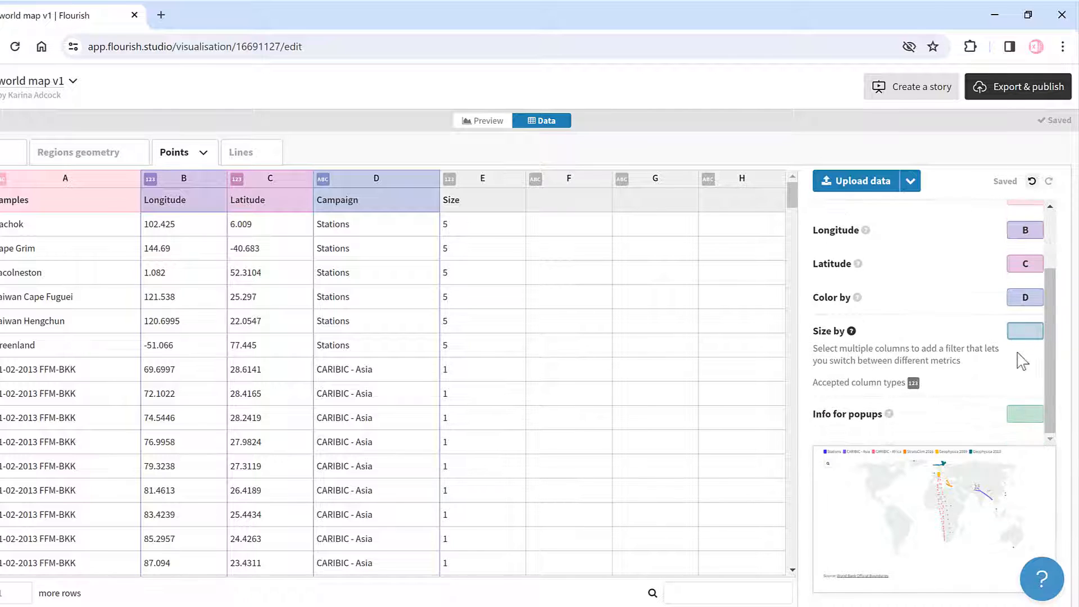
Set the points' Size by column to column E (Size).
click(1024, 330)
text(E)
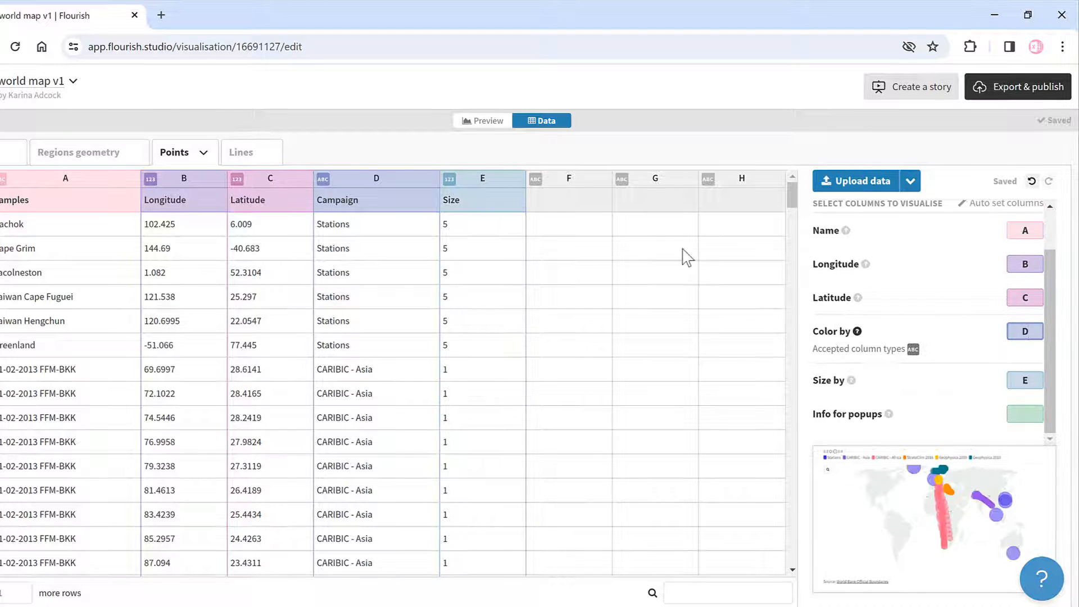
click(484, 120)
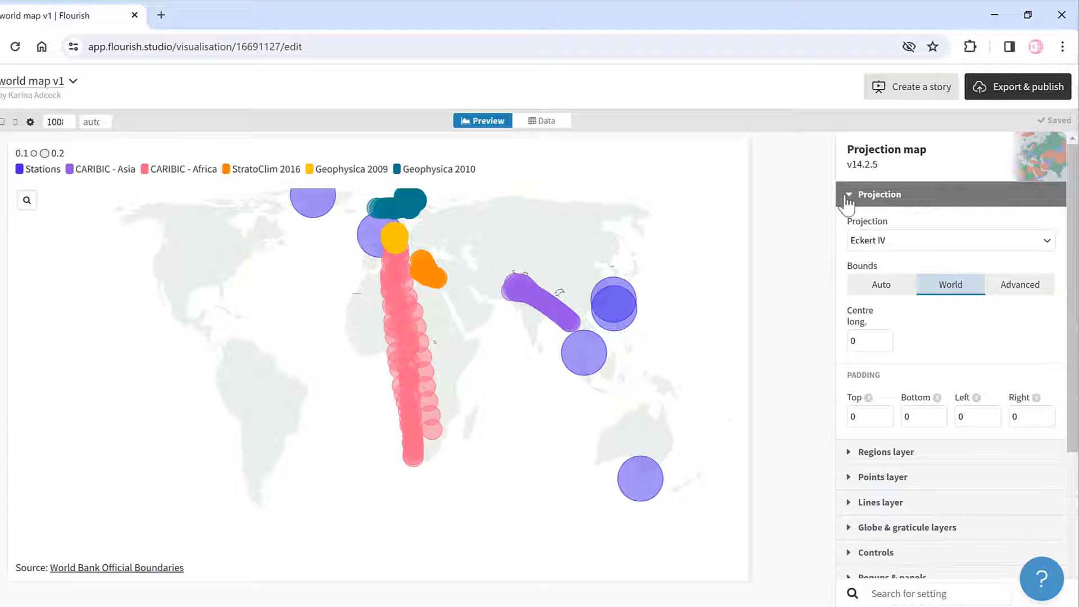
Change the map projection from Eckert IV to Miller (modified Mercator).
click(880, 194)
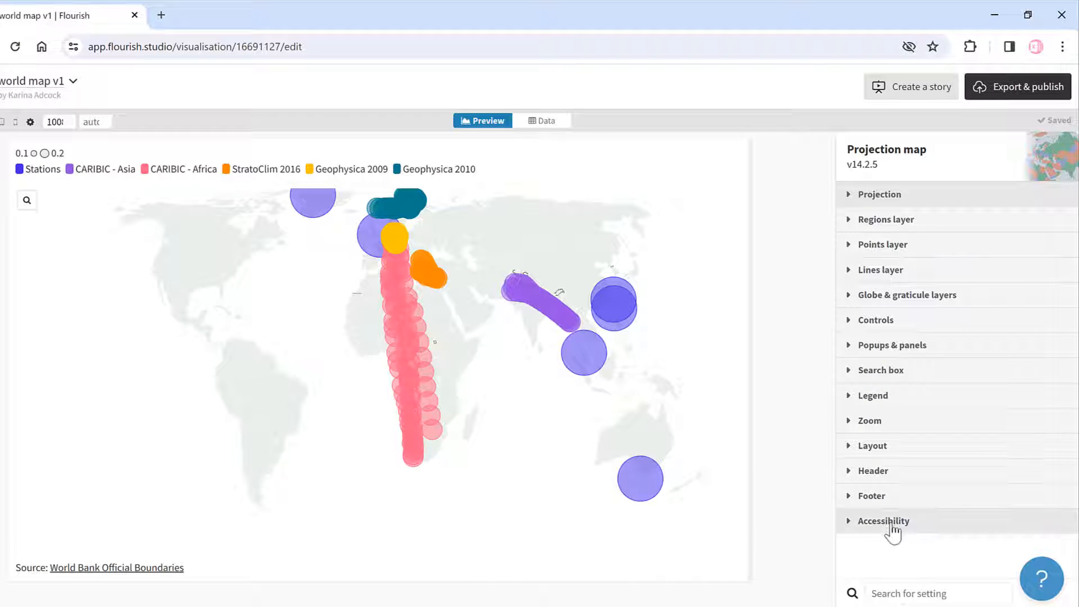
mouse_move(893, 194)
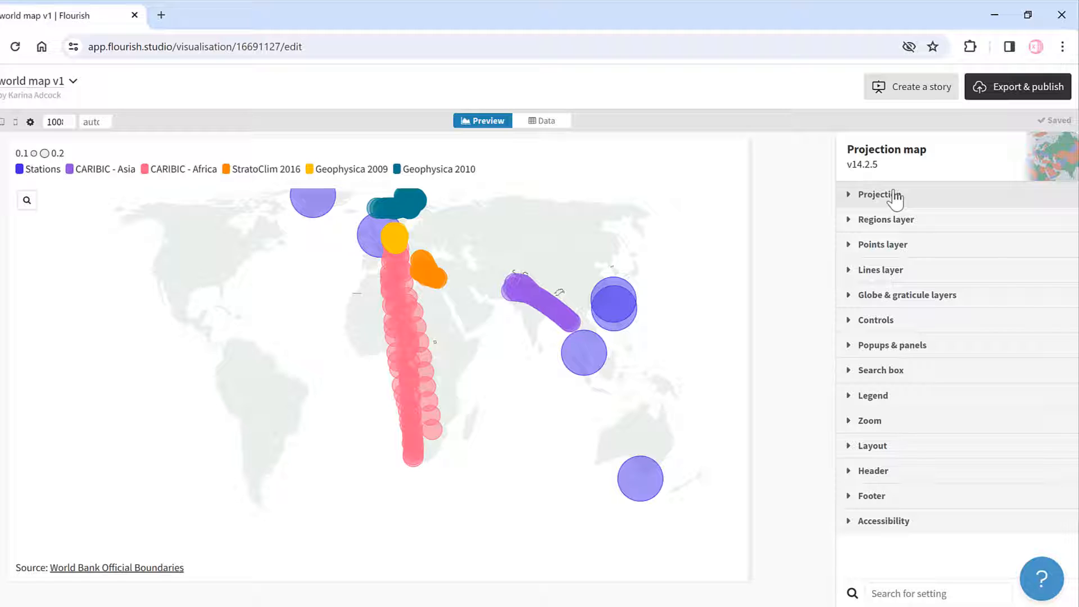
click(880, 194)
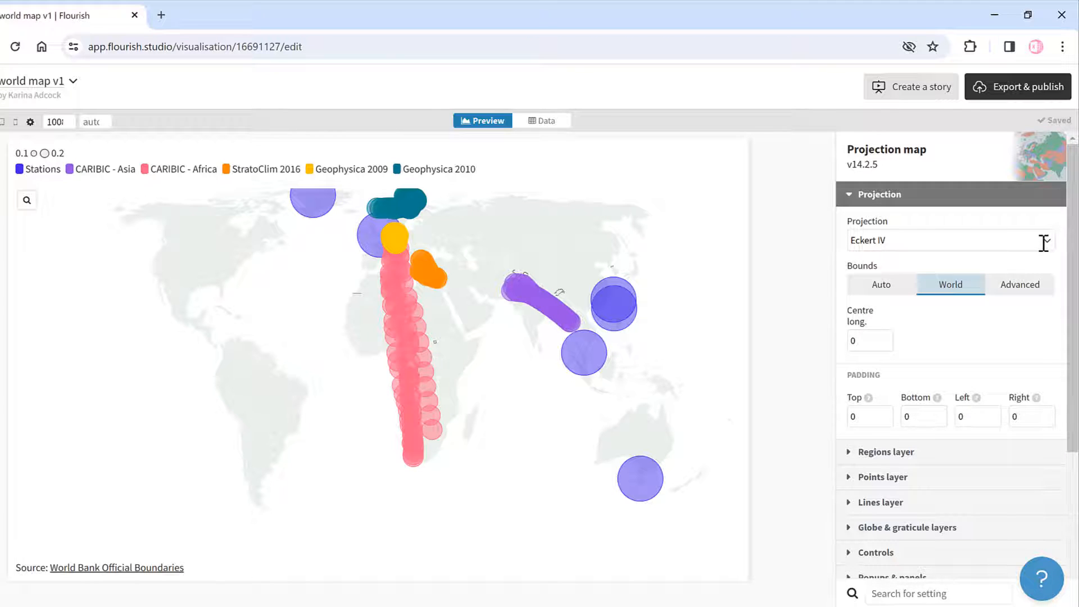
click(949, 240)
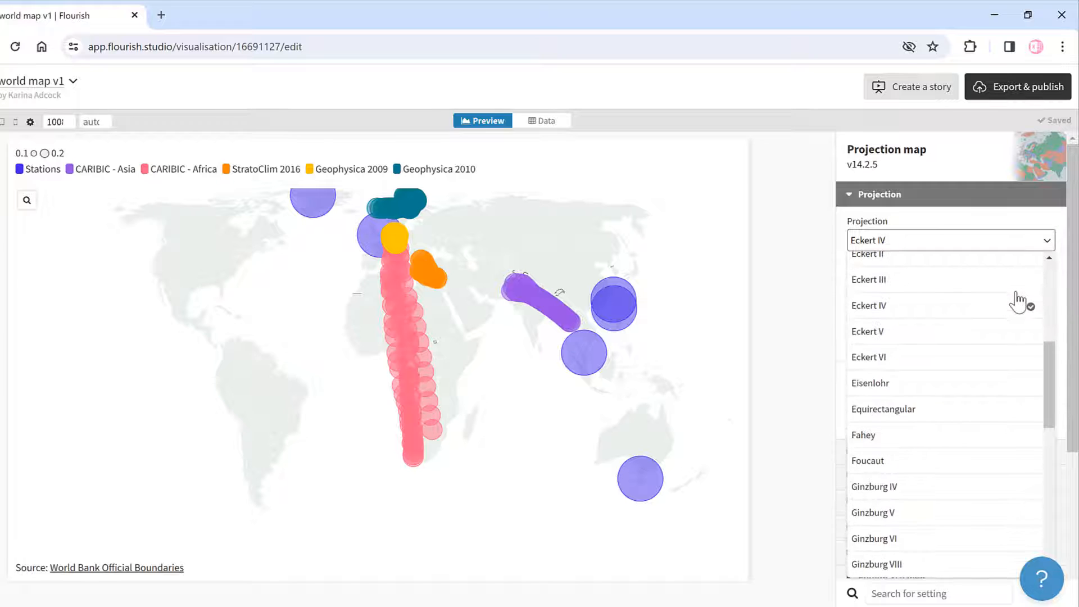
scroll(down, 3)
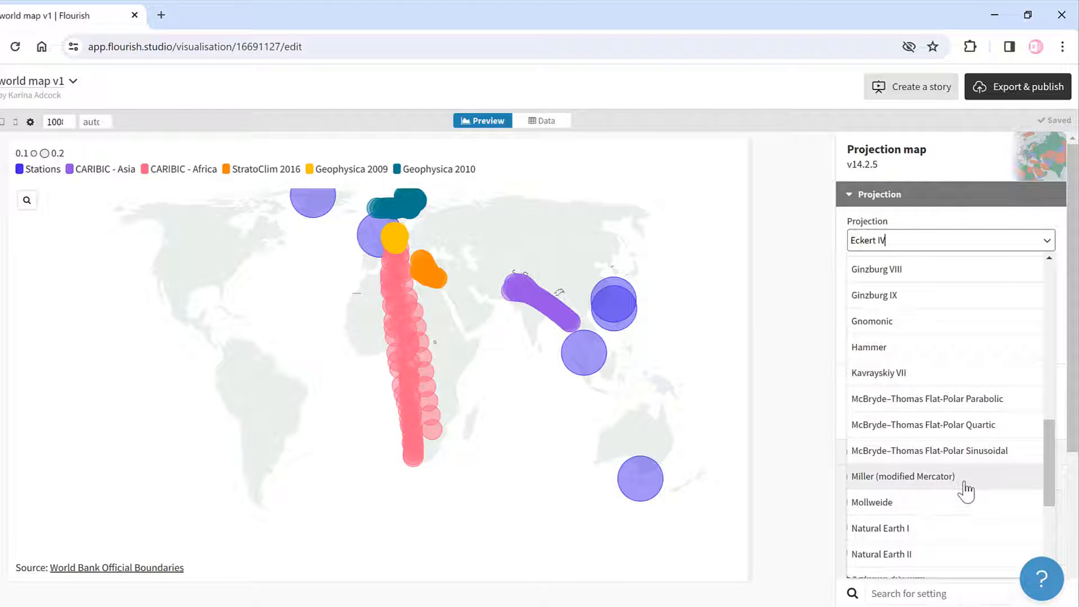
click(902, 476)
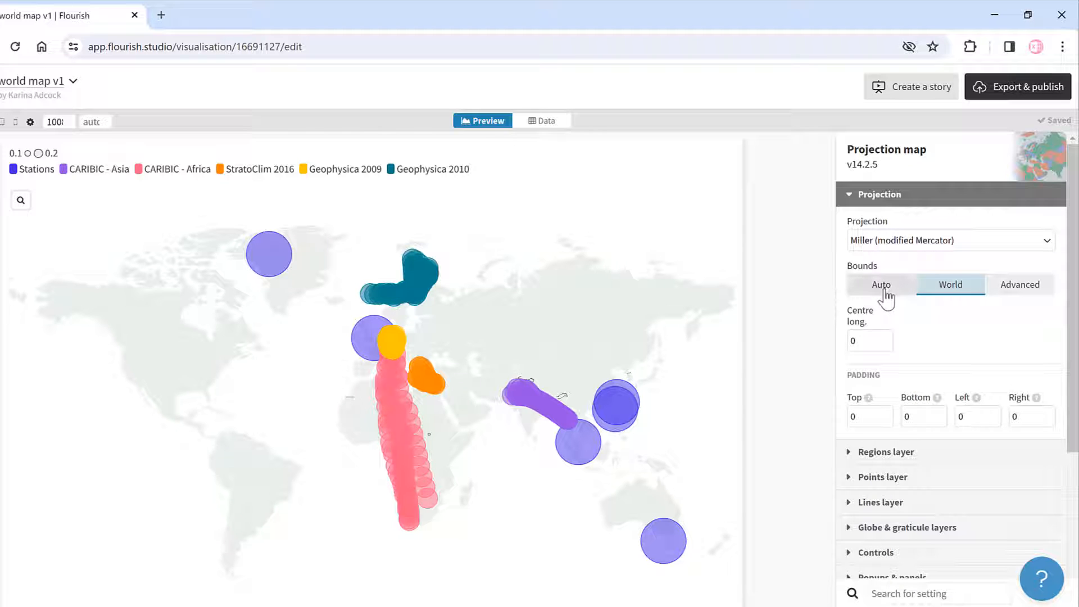
In the Regions layer, set a pale green fill and black outline colour.
click(880, 284)
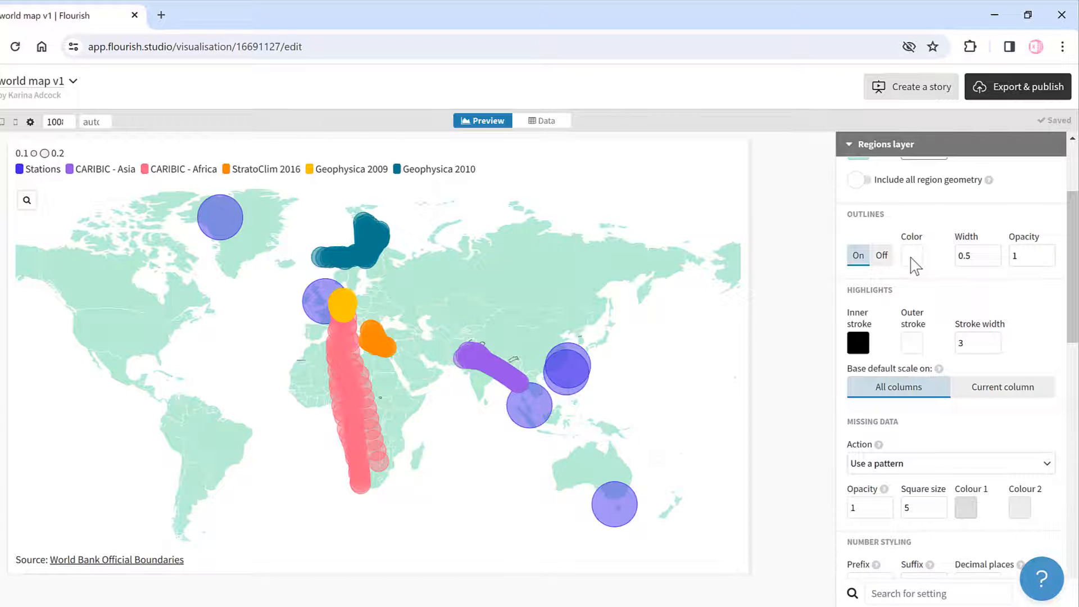
click(911, 255)
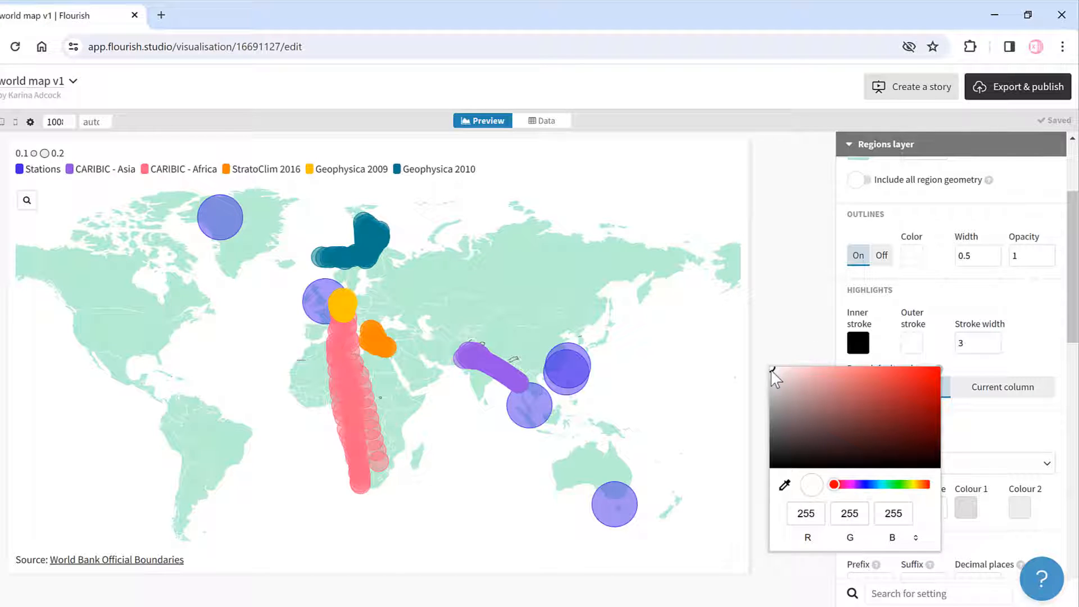
click(772, 375)
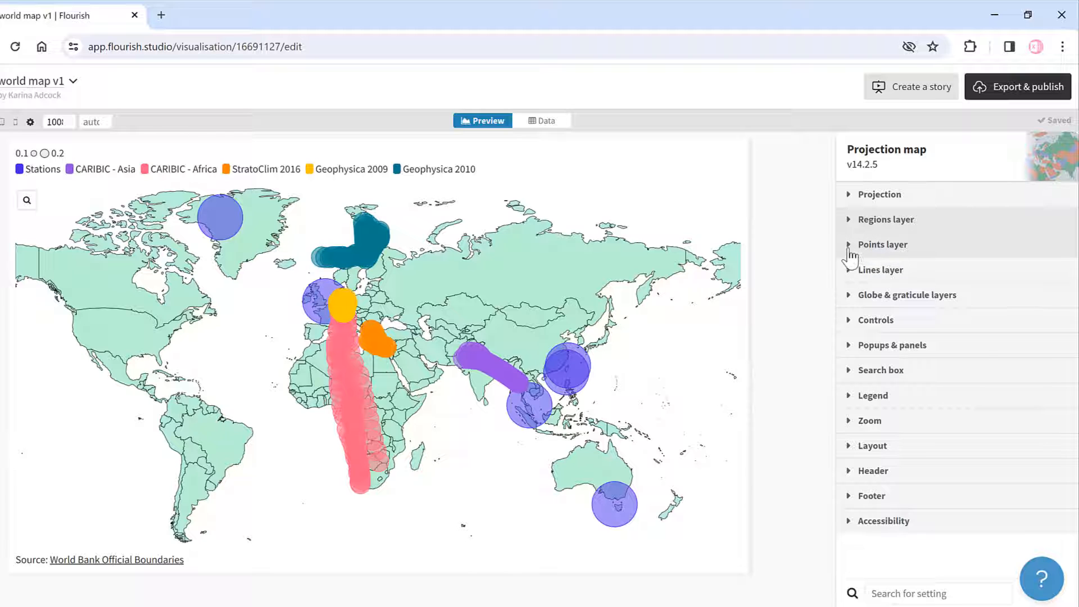
Set the points' maximum radius to 6 and fill opacity to 1.
click(882, 244)
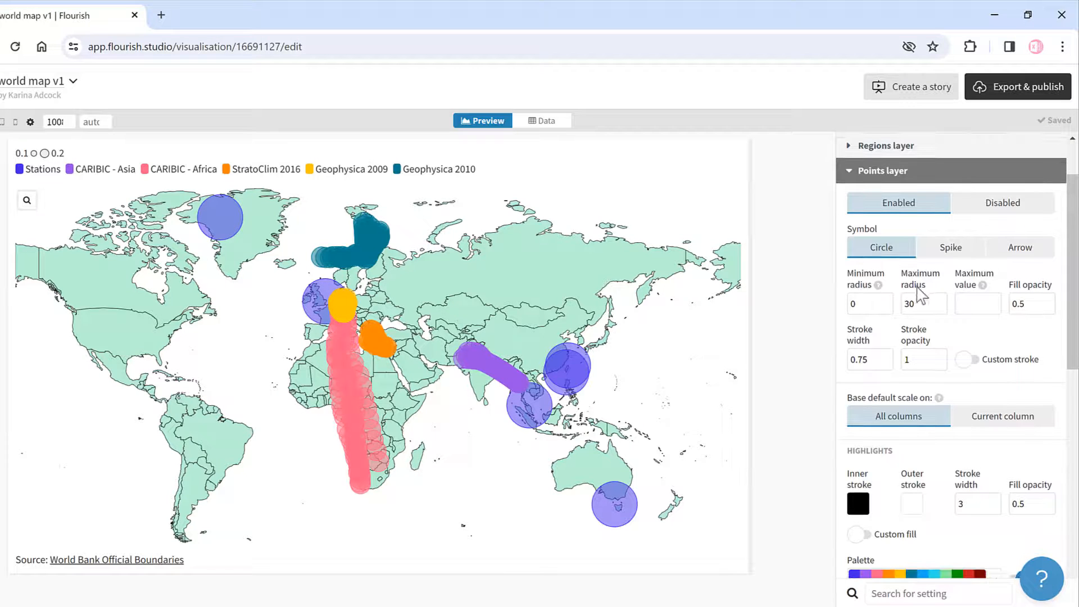
click(920, 304)
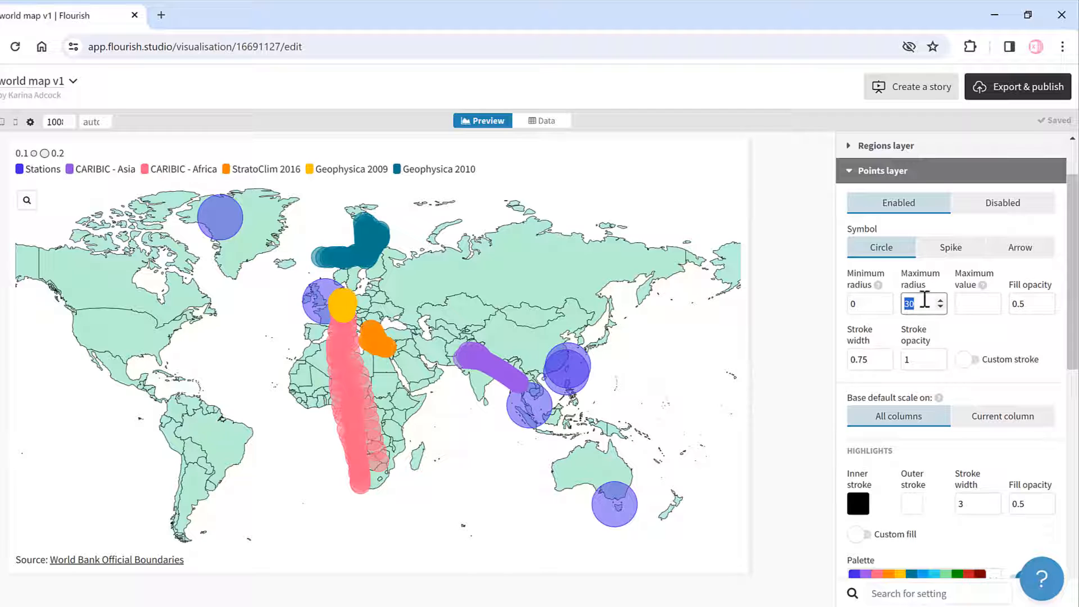
text(6)
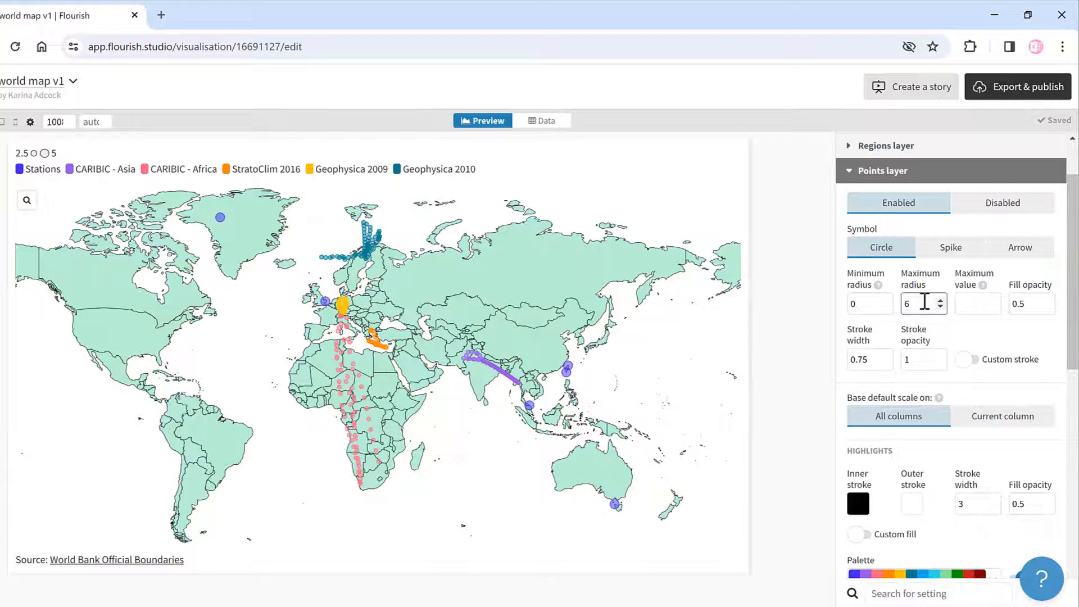
click(1027, 304)
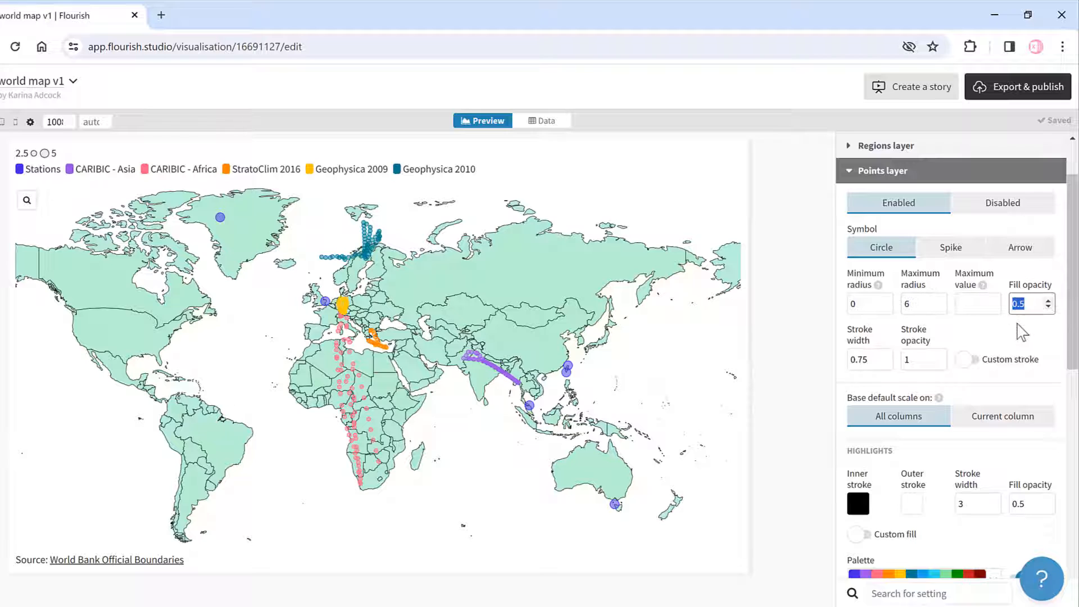
text(1)
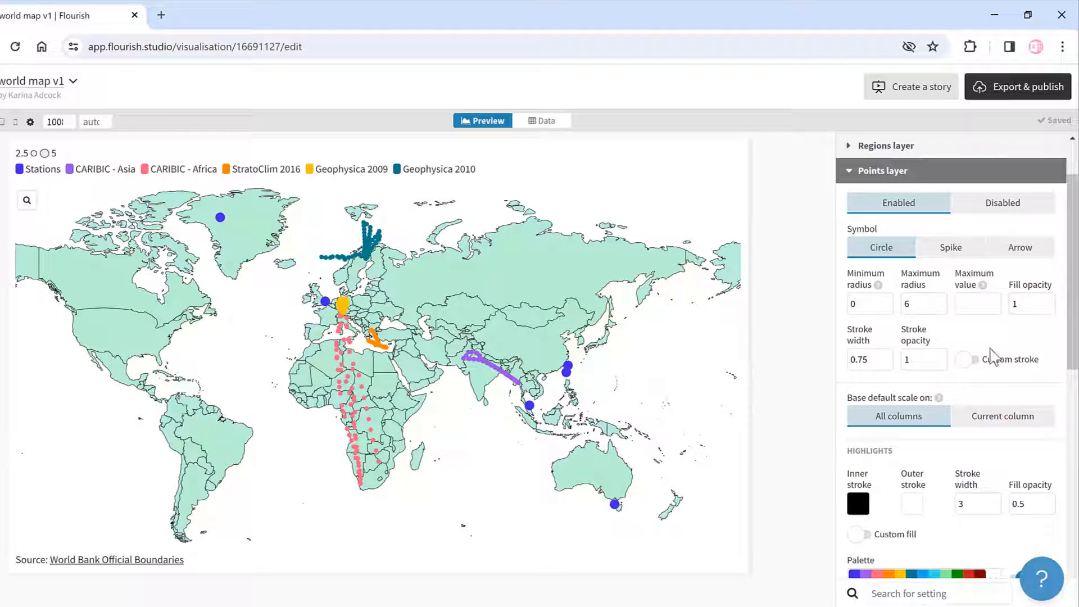
Enable custom stroke on the points with a stroke width of 0.5.
click(965, 360)
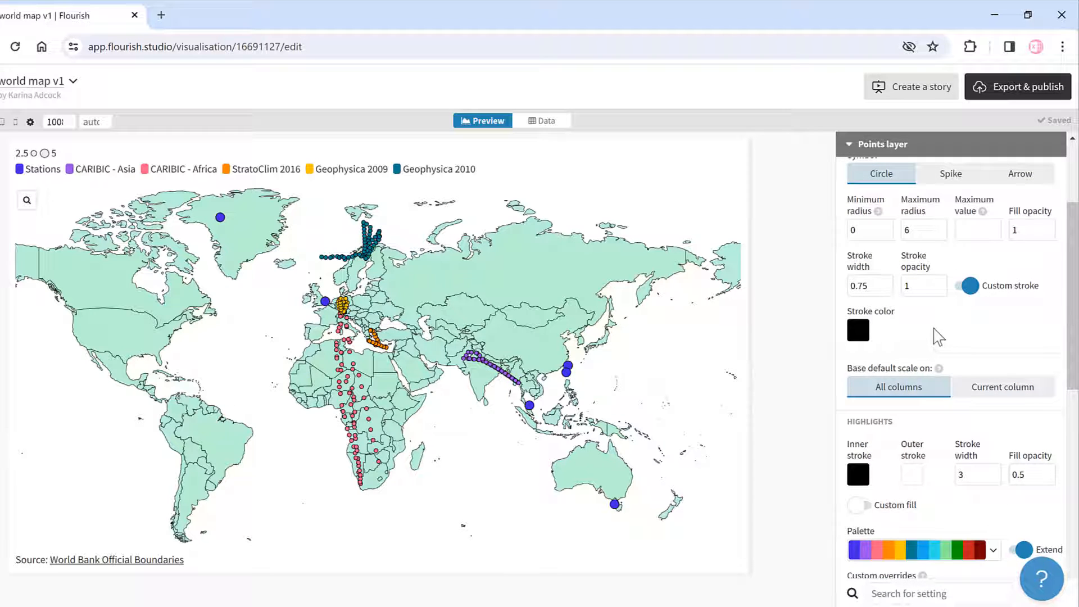
mouse_move(907, 330)
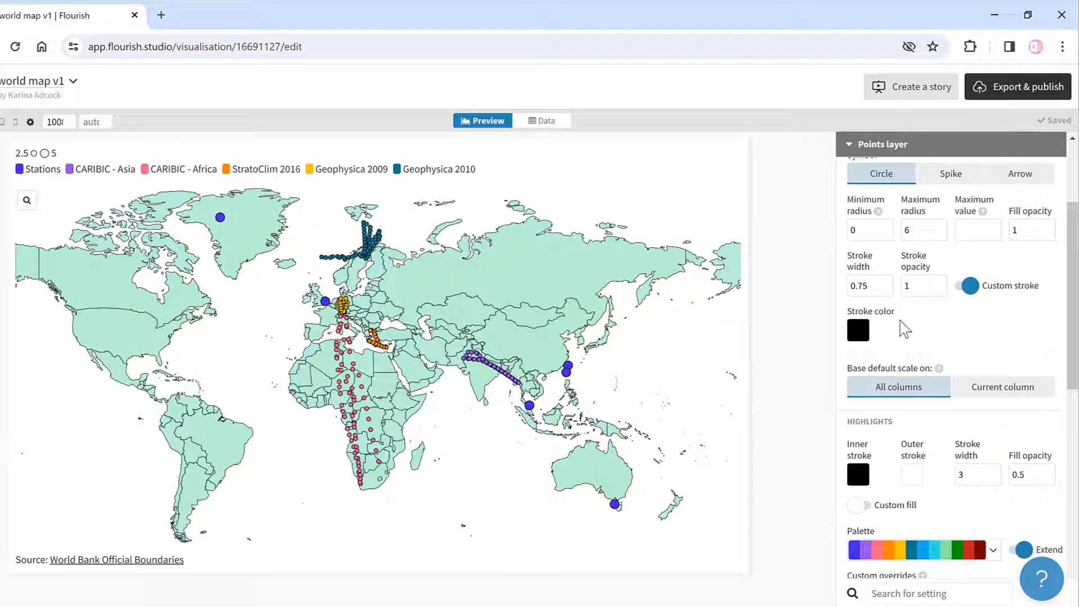
mouse_move(869, 342)
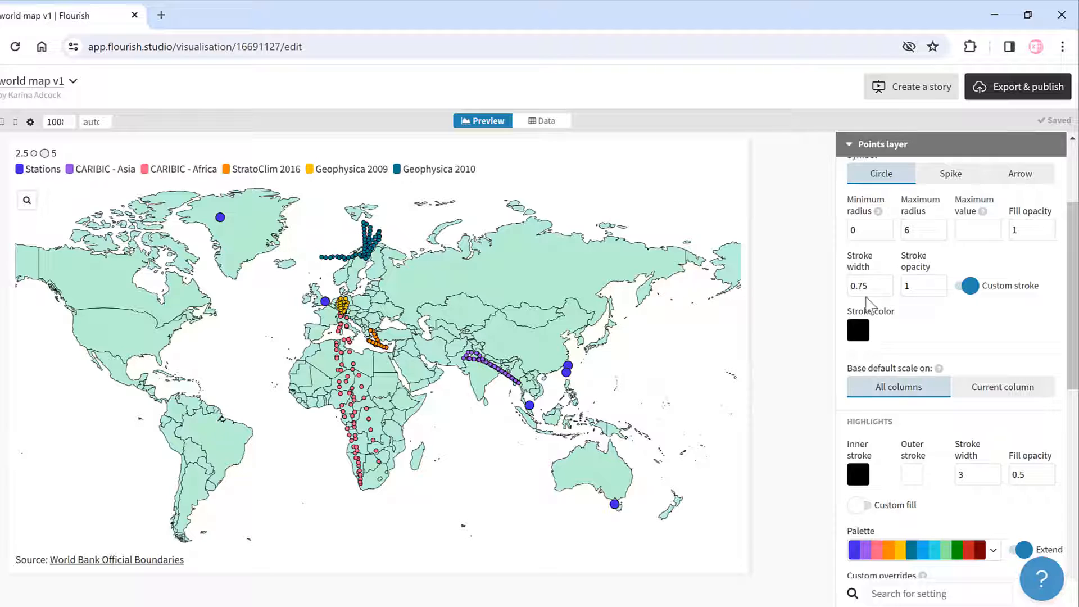
click(867, 285)
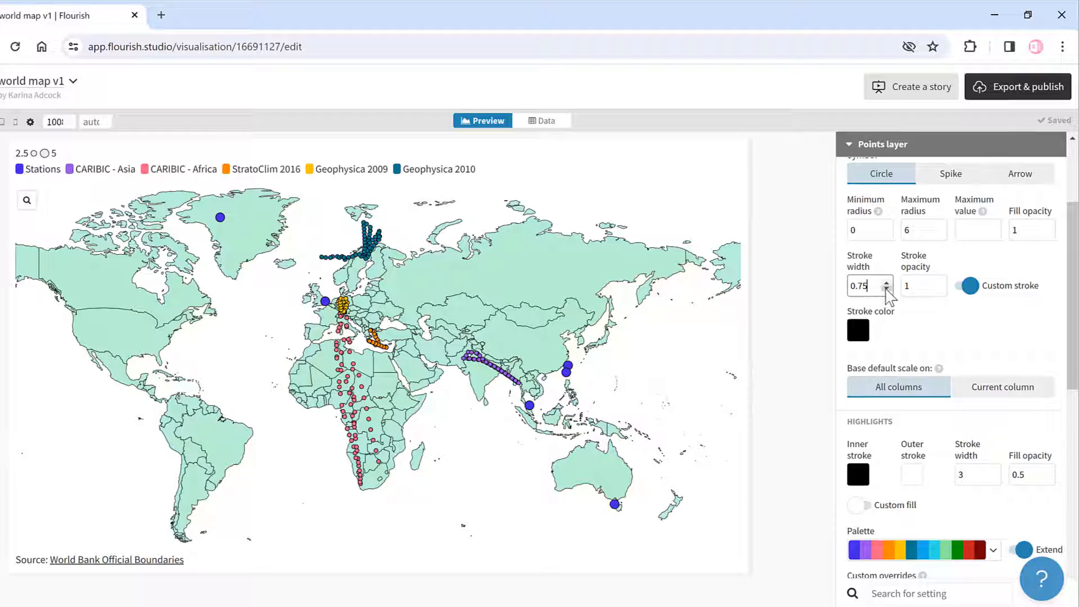
click(886, 290)
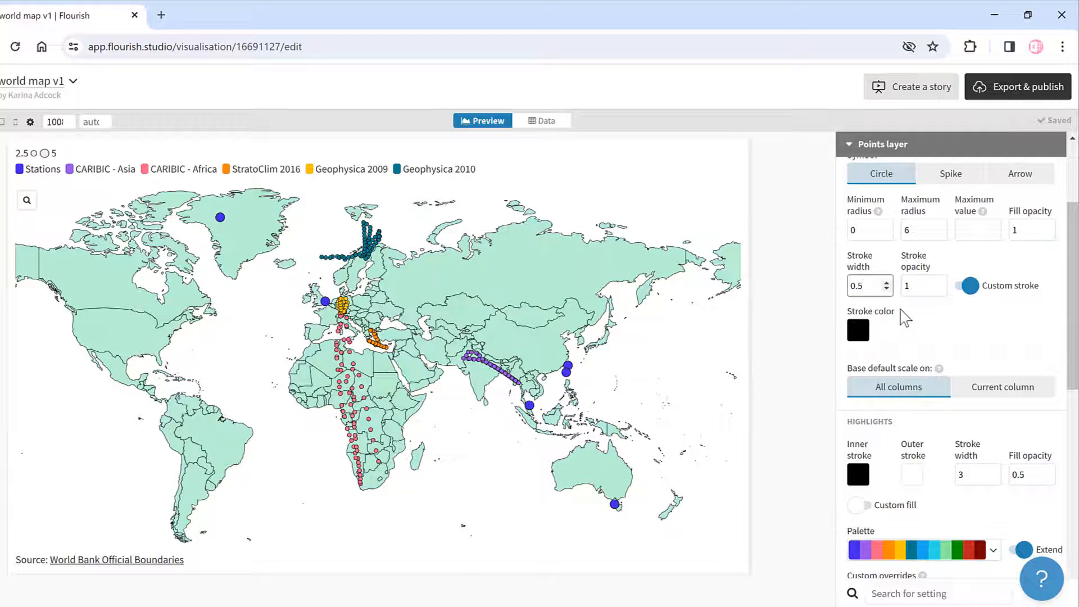
scroll(down, 3)
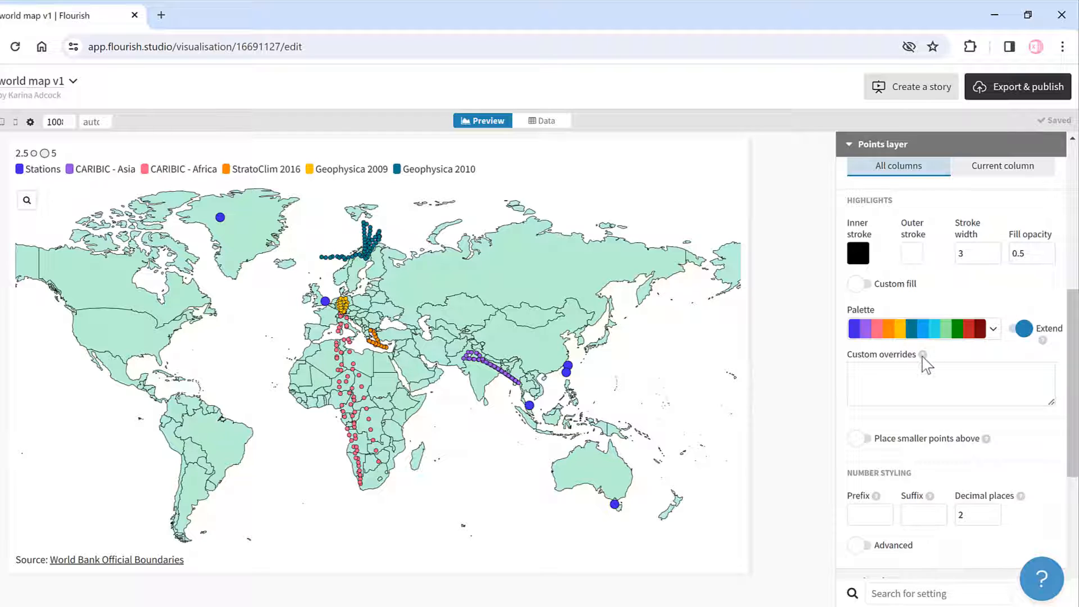
mouse_move(923, 354)
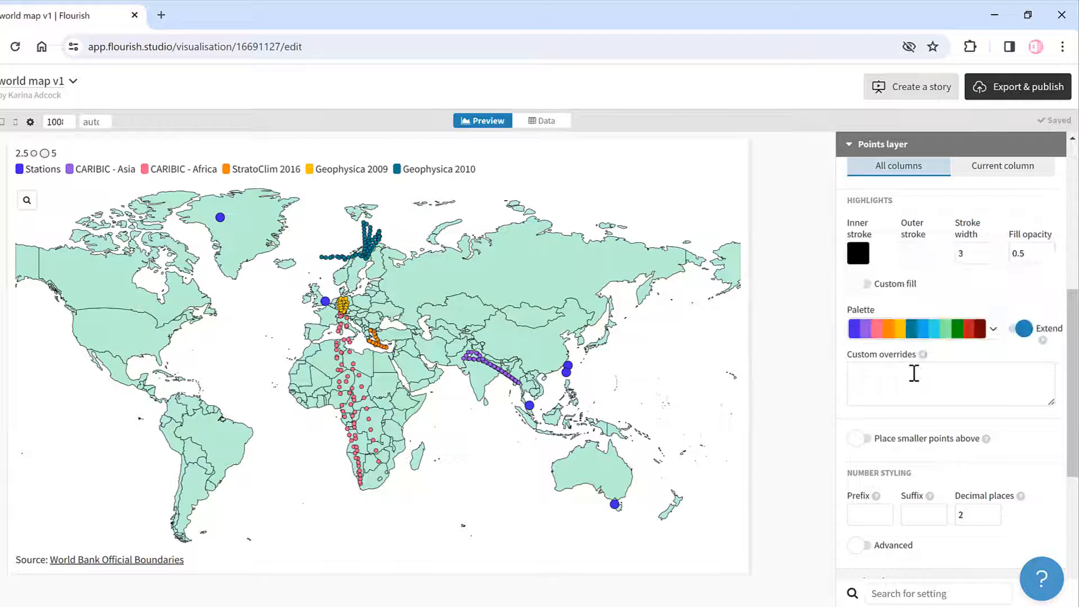
Enter the custom colour override 'Geophysica 2009: green' for the Points layer.
text(G)
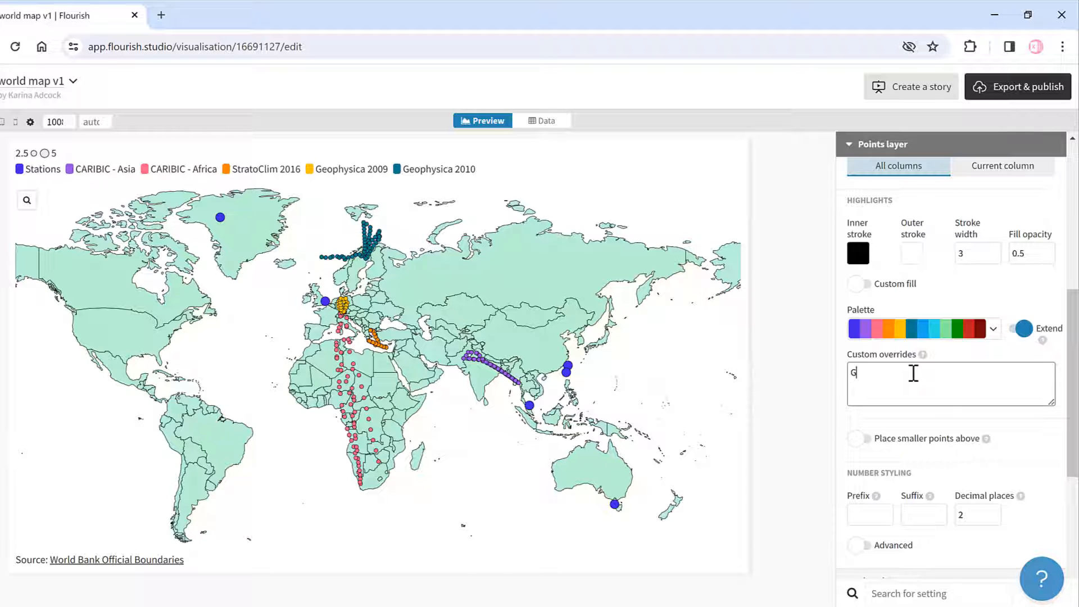
text(eoph)
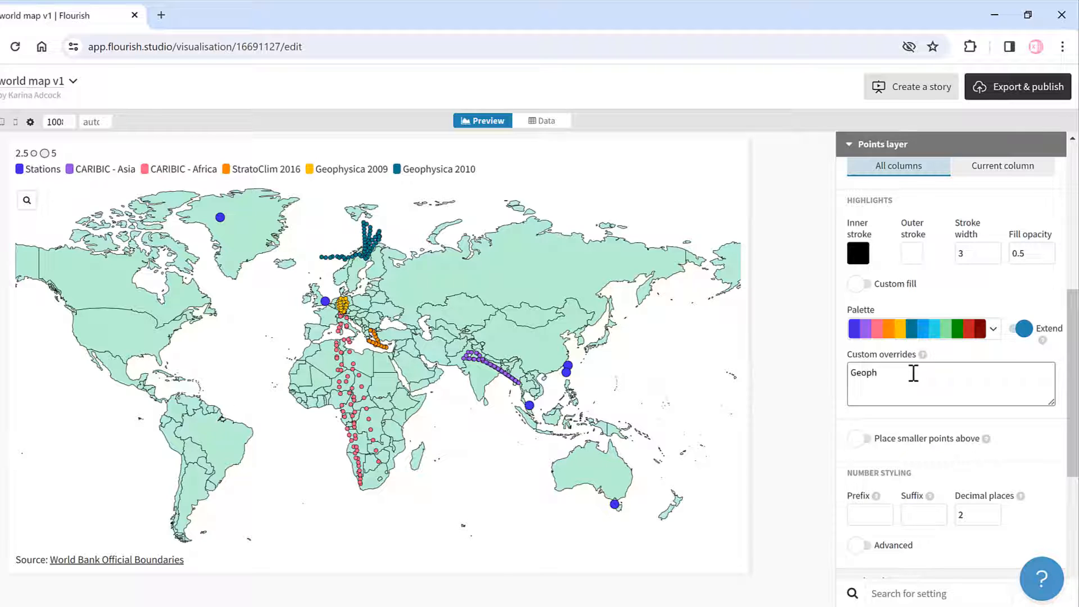
text(ysica)
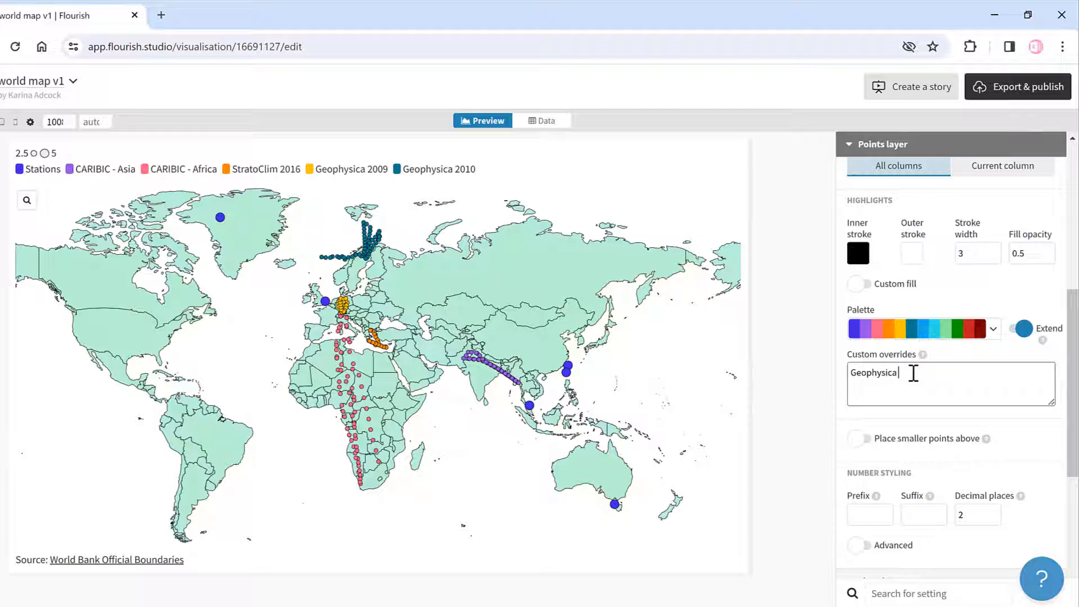
text(2009:)
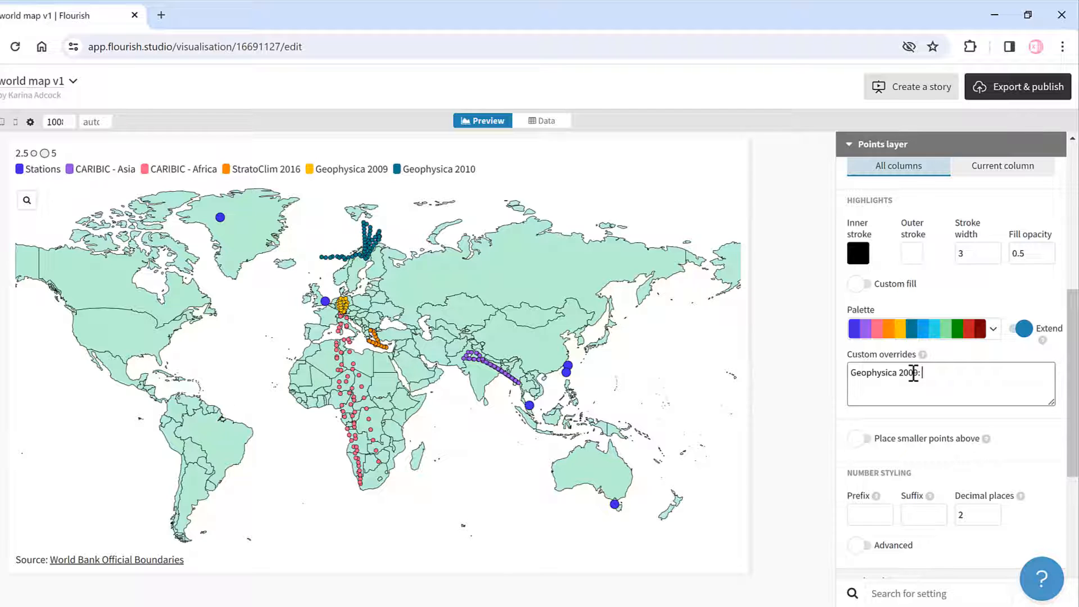
text(gr)
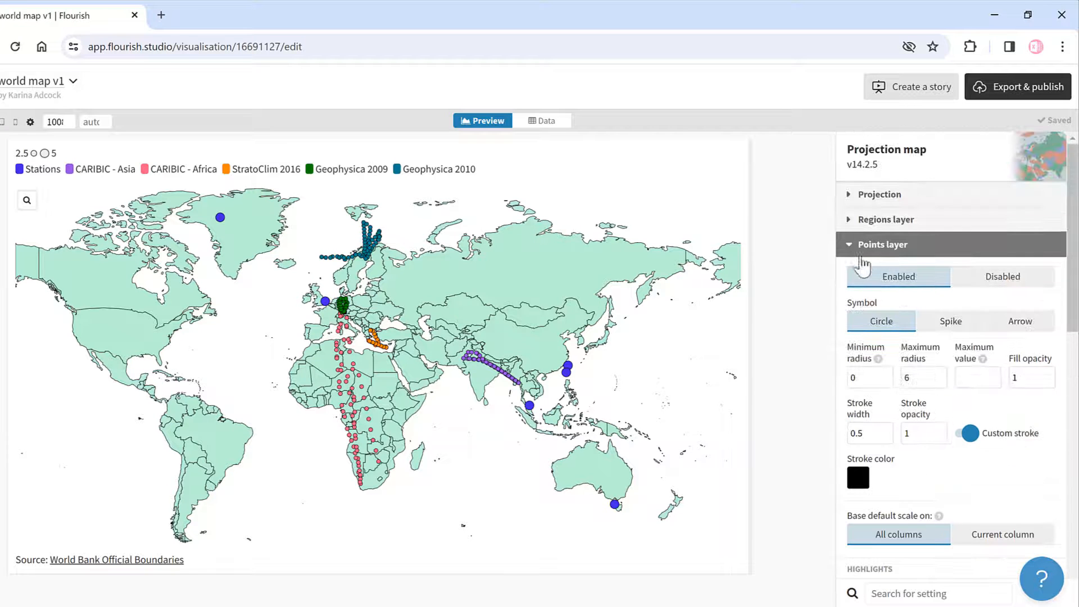
Enable the graticule with 10° latitude separation and add a light-blue globe layer.
click(882, 243)
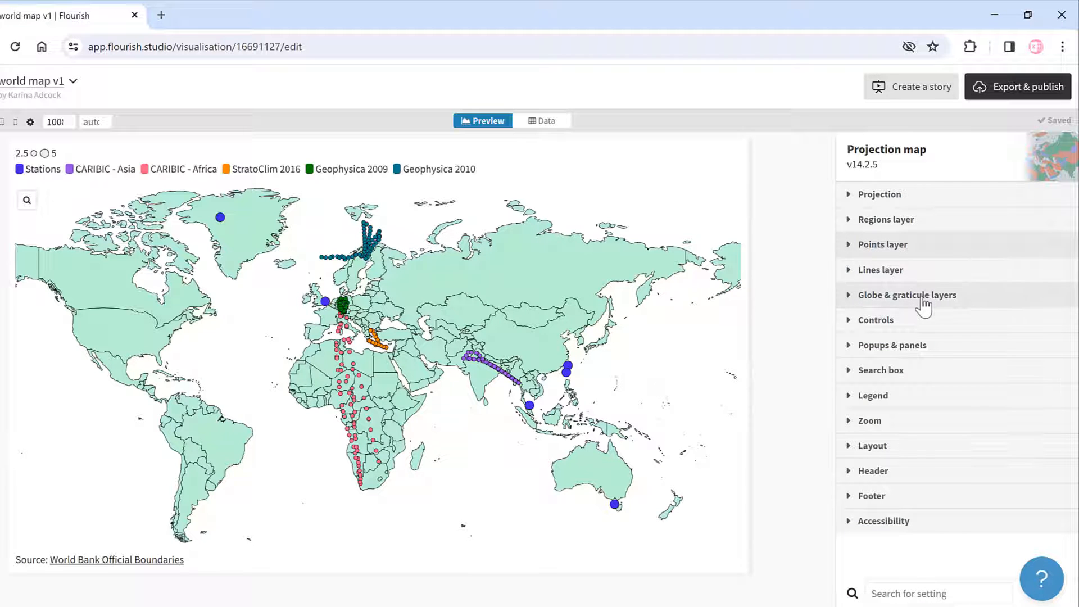
click(907, 294)
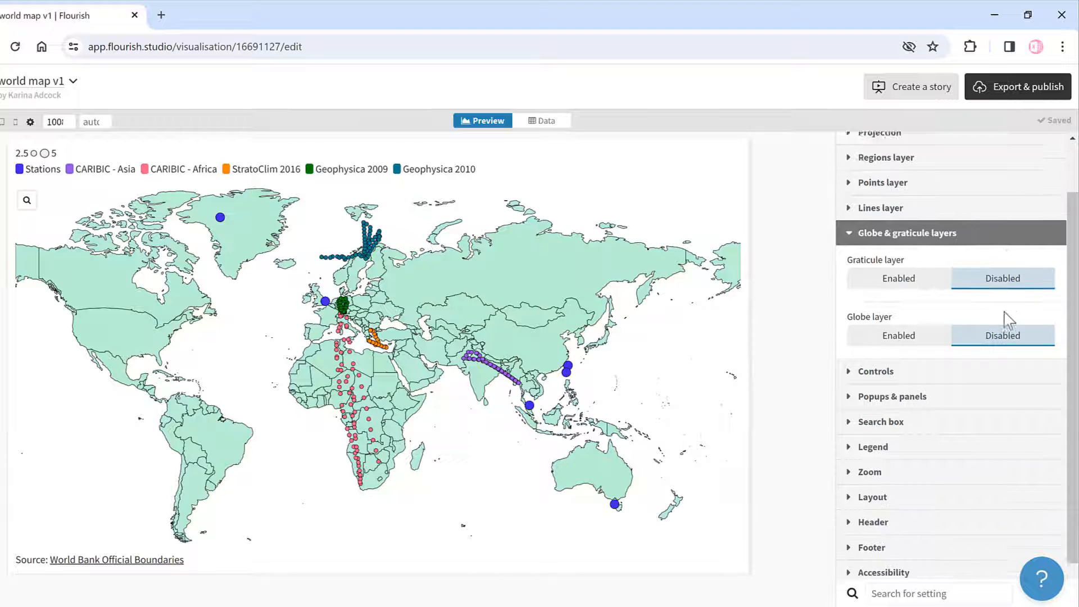
click(898, 278)
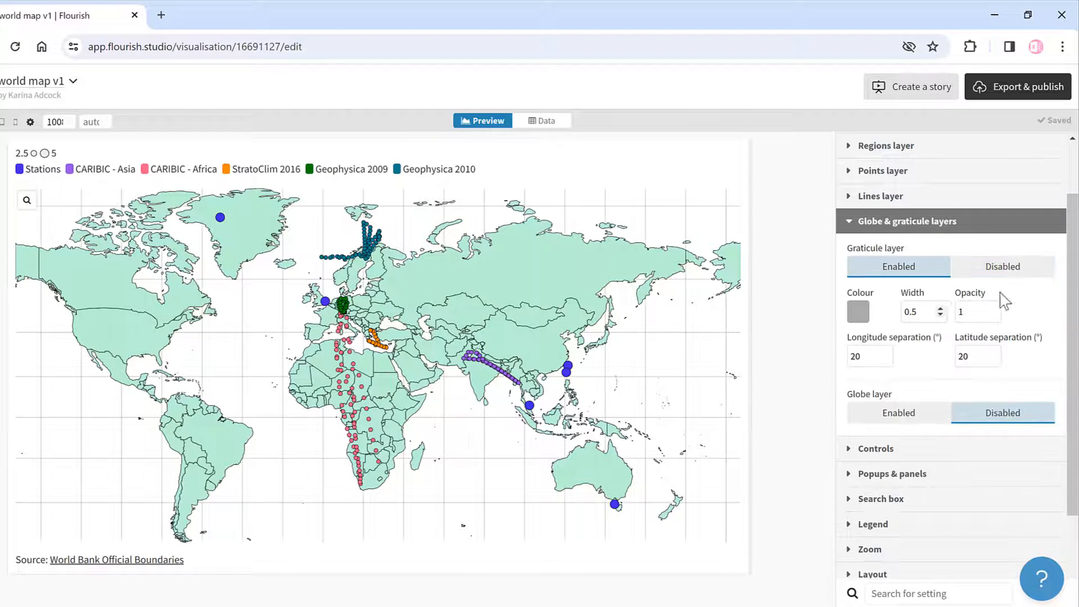
mouse_move(971, 347)
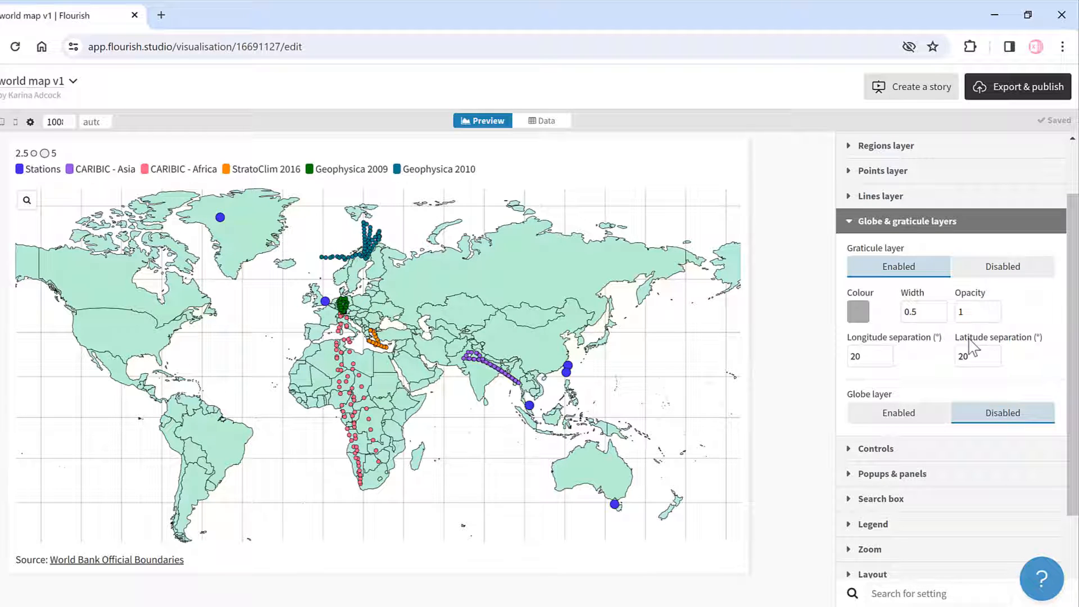
click(975, 355)
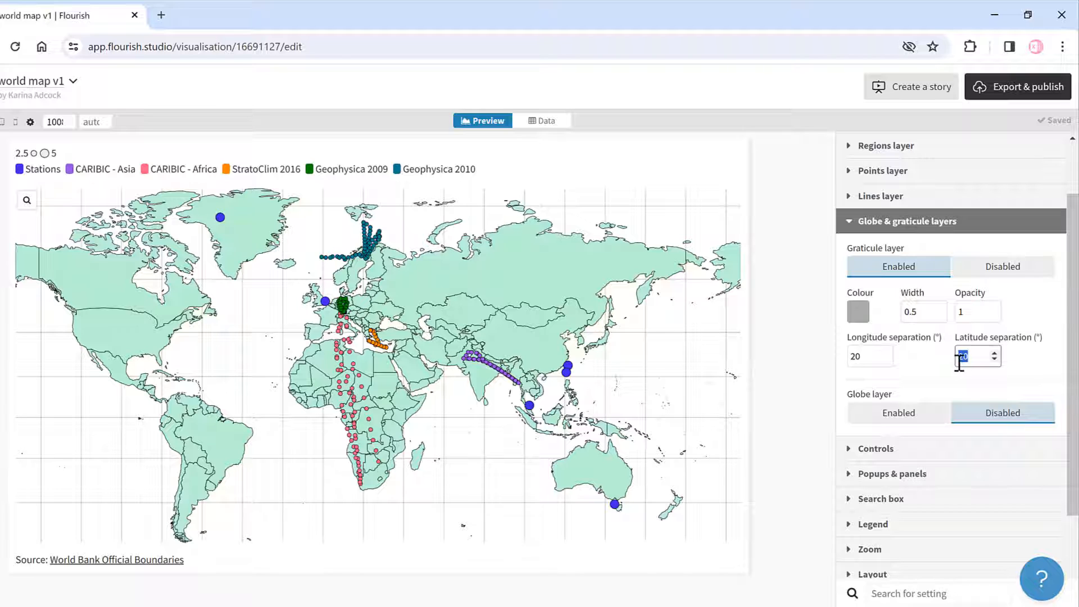
text(10)
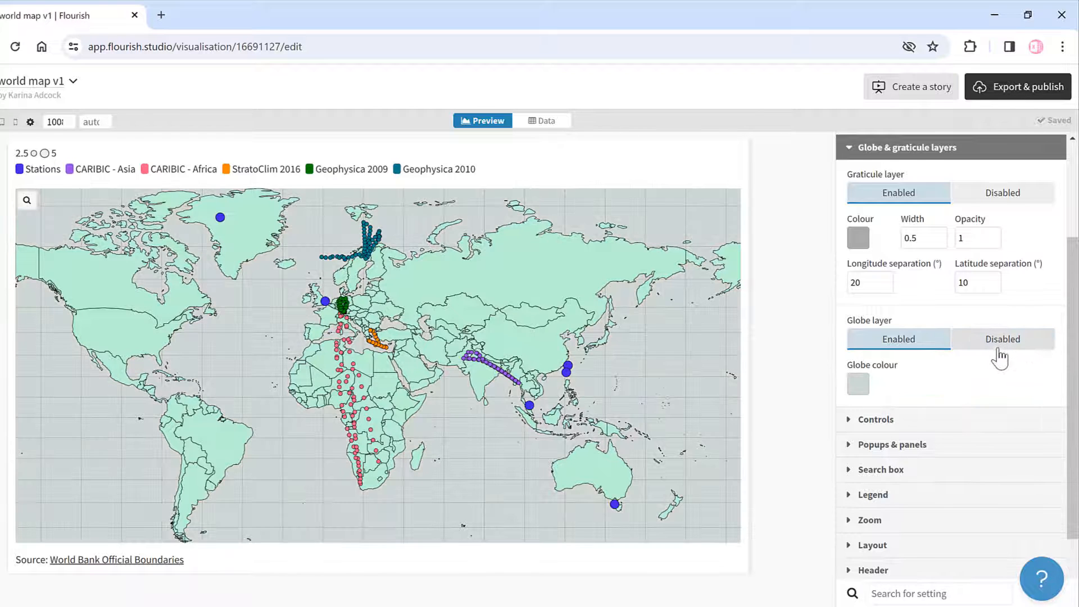
click(857, 383)
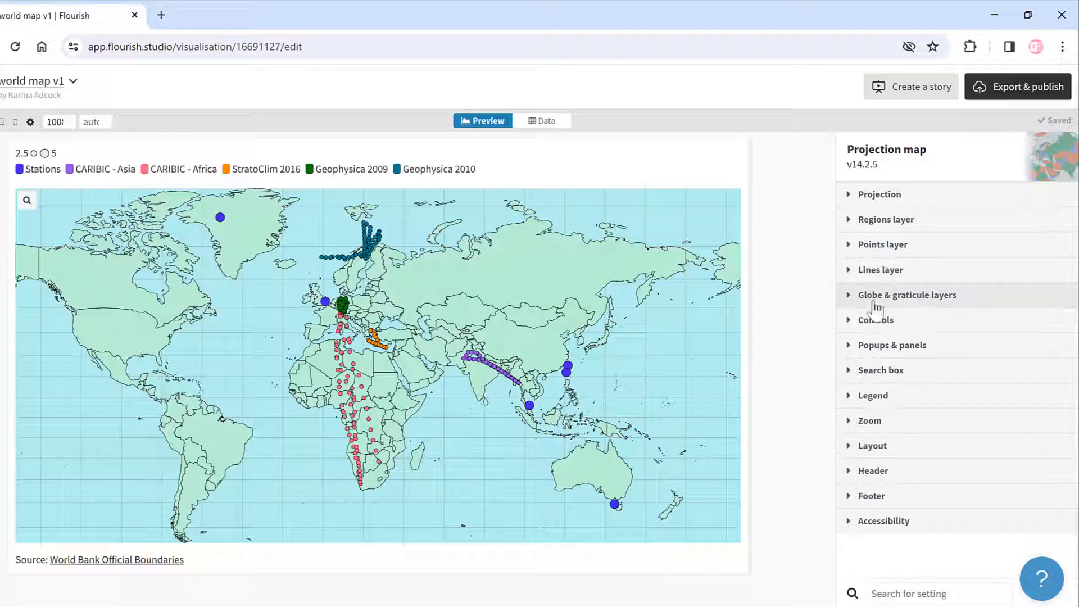
Switch off search for points and regions in the Search box settings.
click(880, 370)
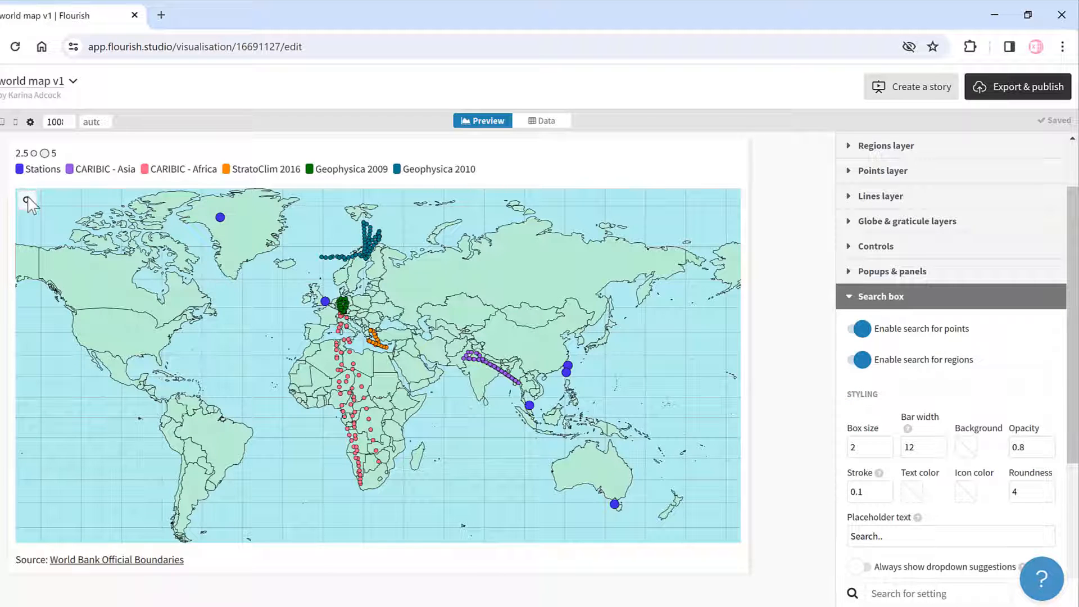
click(859, 328)
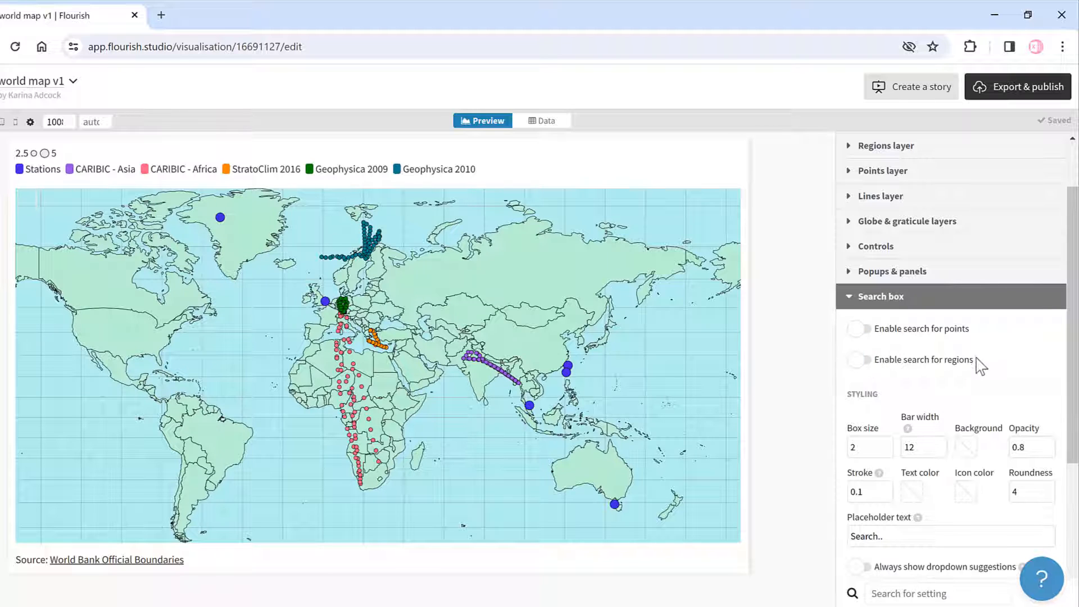
click(881, 296)
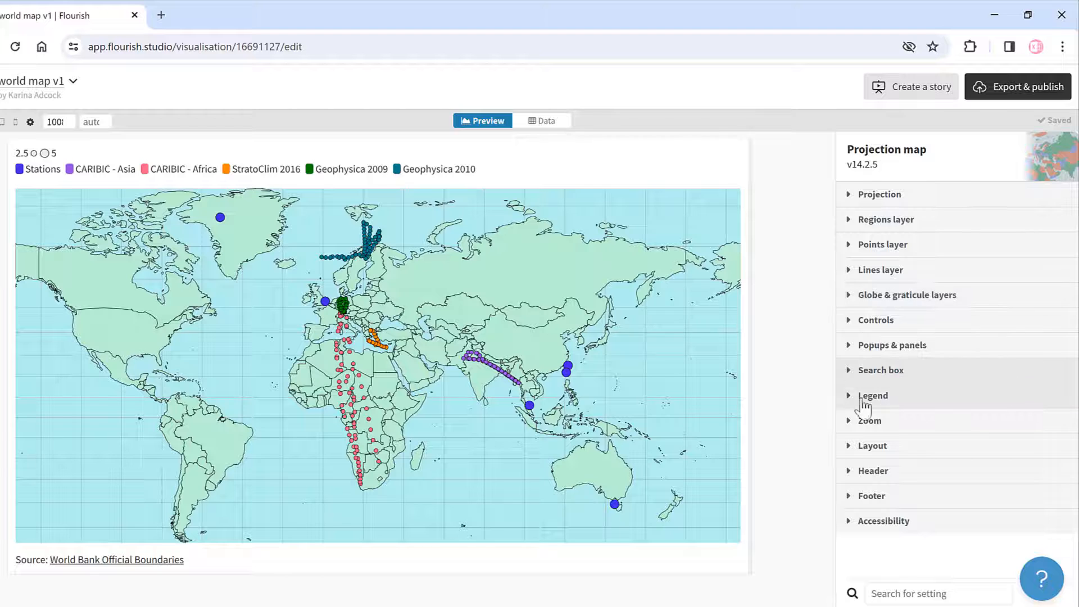
Centre the legend, raise its text size to 1.2, and hide the point size legend.
click(873, 395)
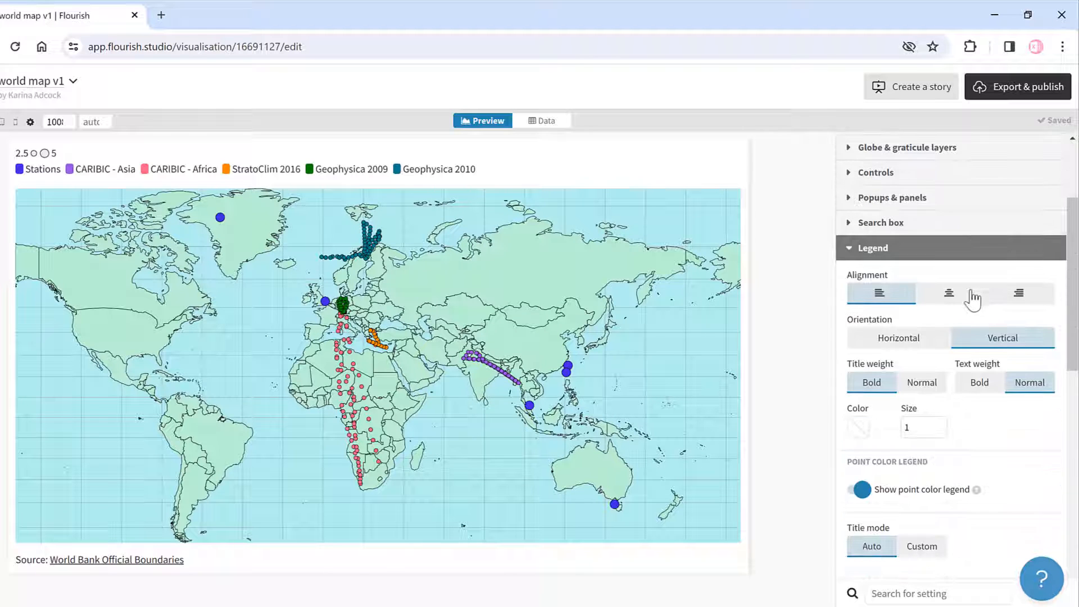
click(949, 293)
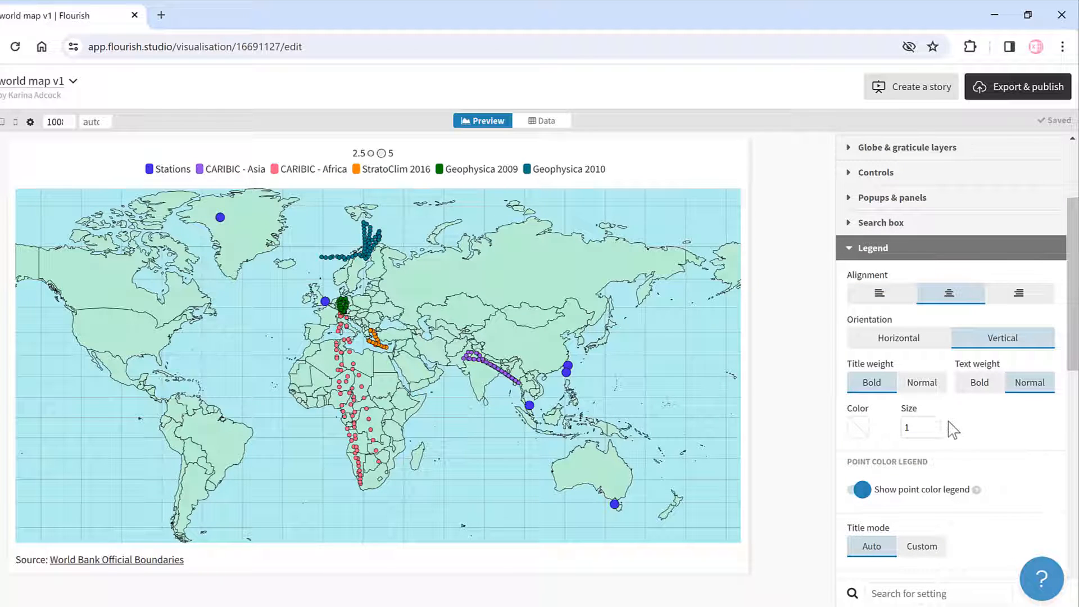
click(938, 423)
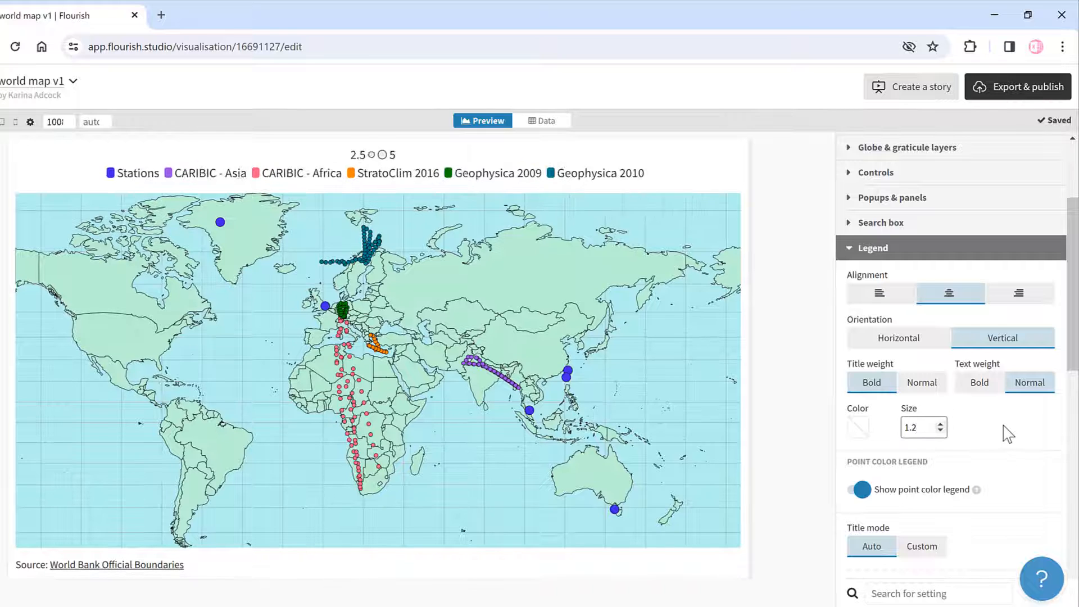
scroll(down, 3)
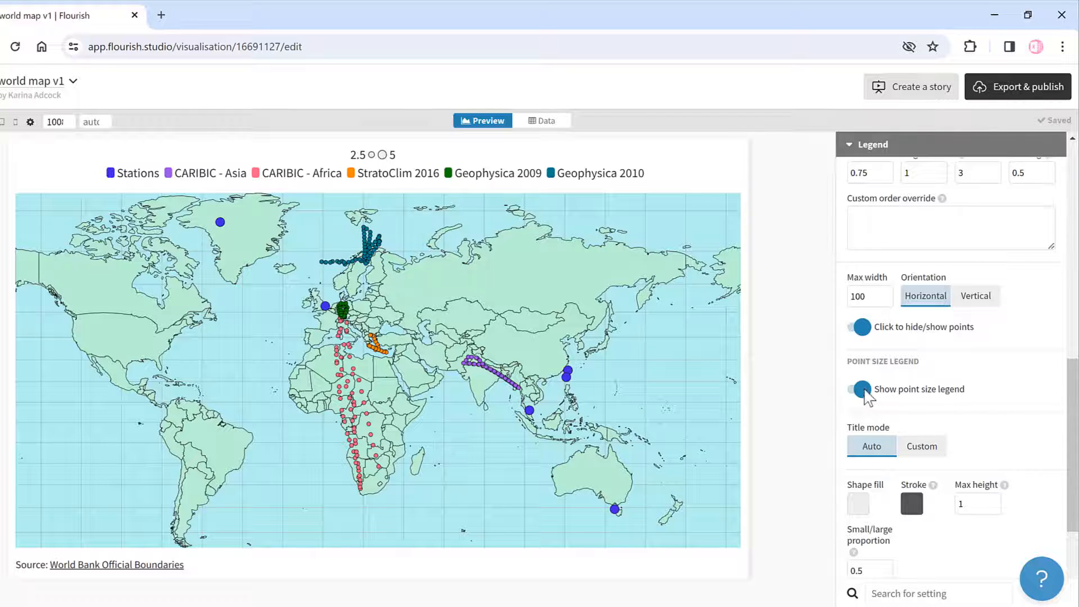
click(858, 389)
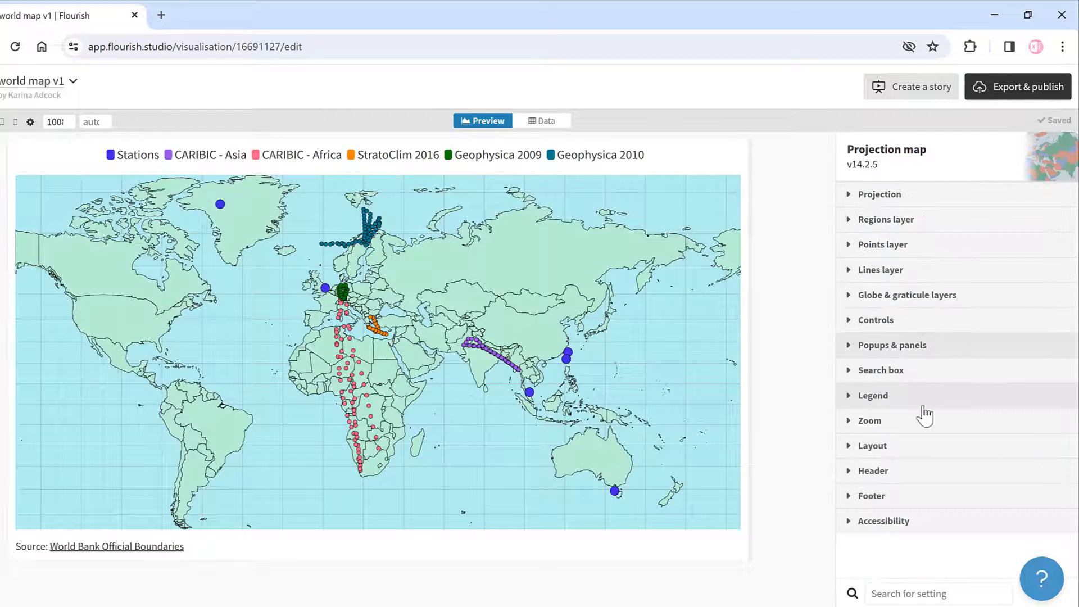
Set the main font to Roboto Condensed and clear the footer's Source name and URL.
click(871, 445)
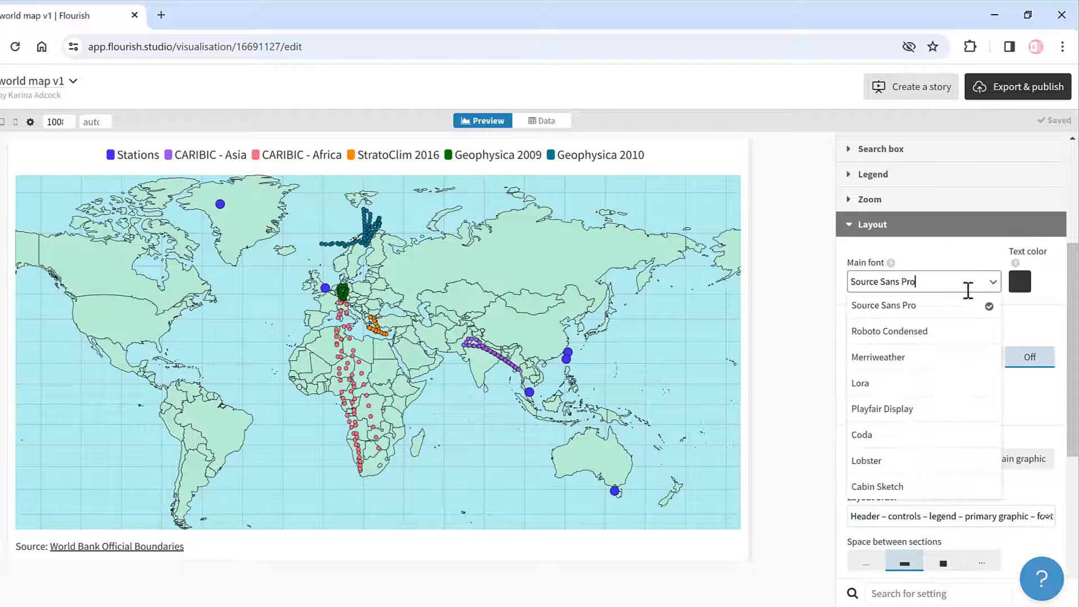
click(889, 331)
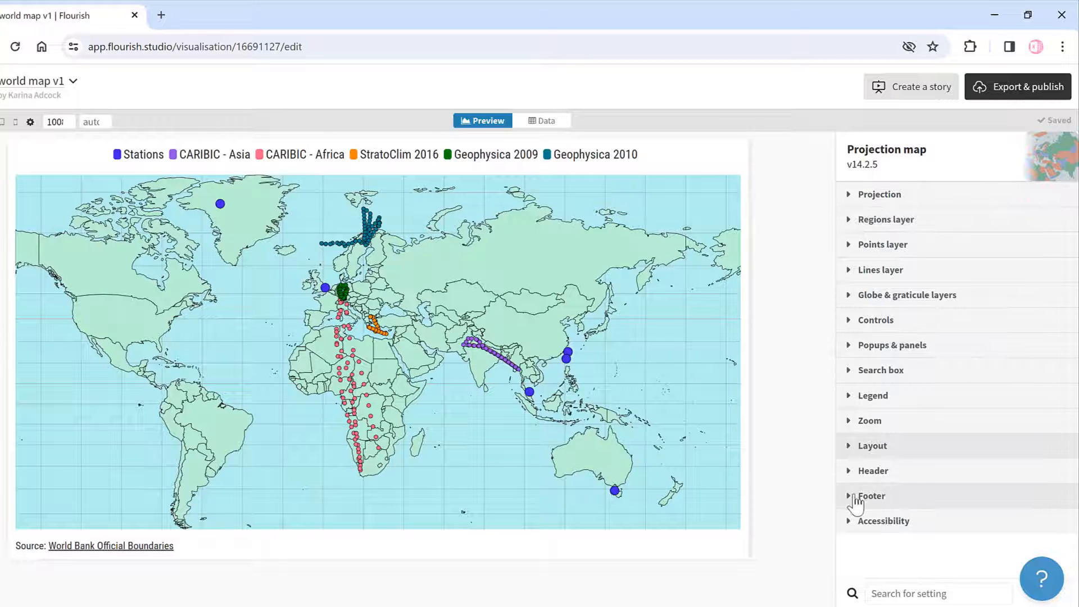
click(871, 496)
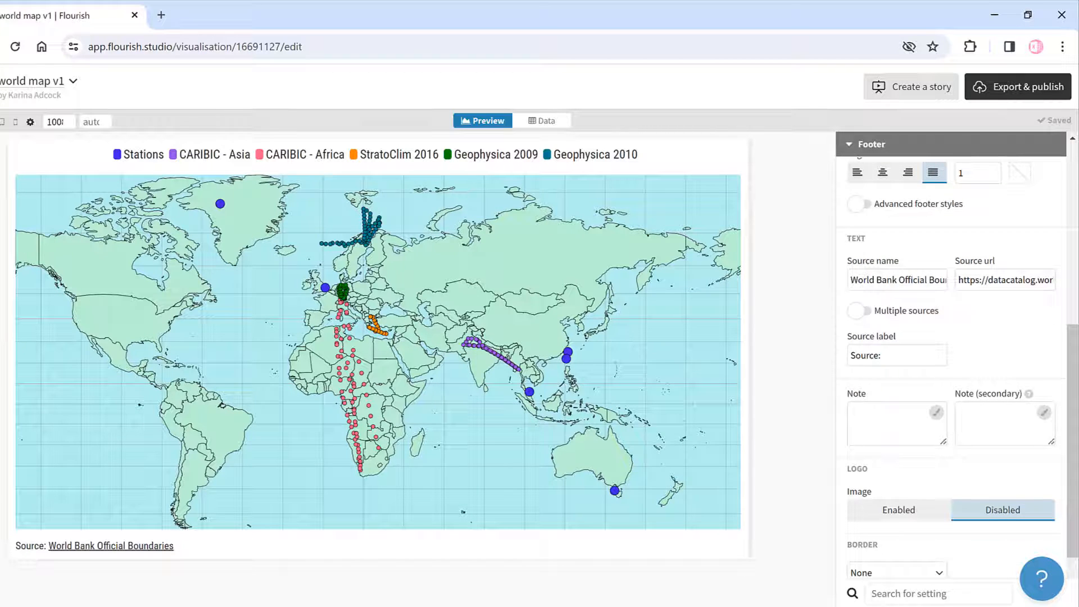
click(853, 279)
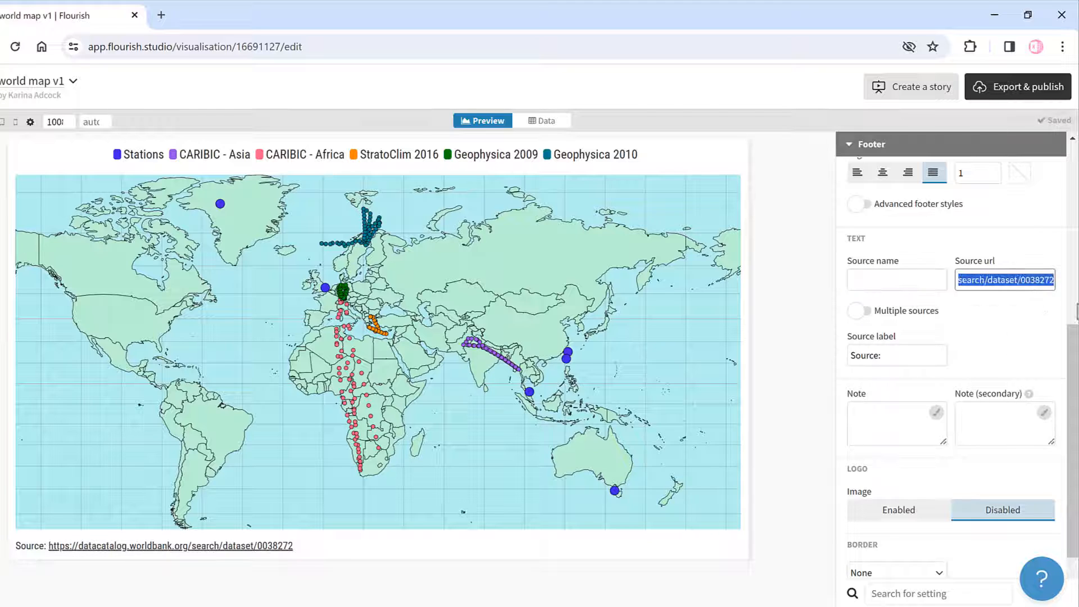
click(849, 144)
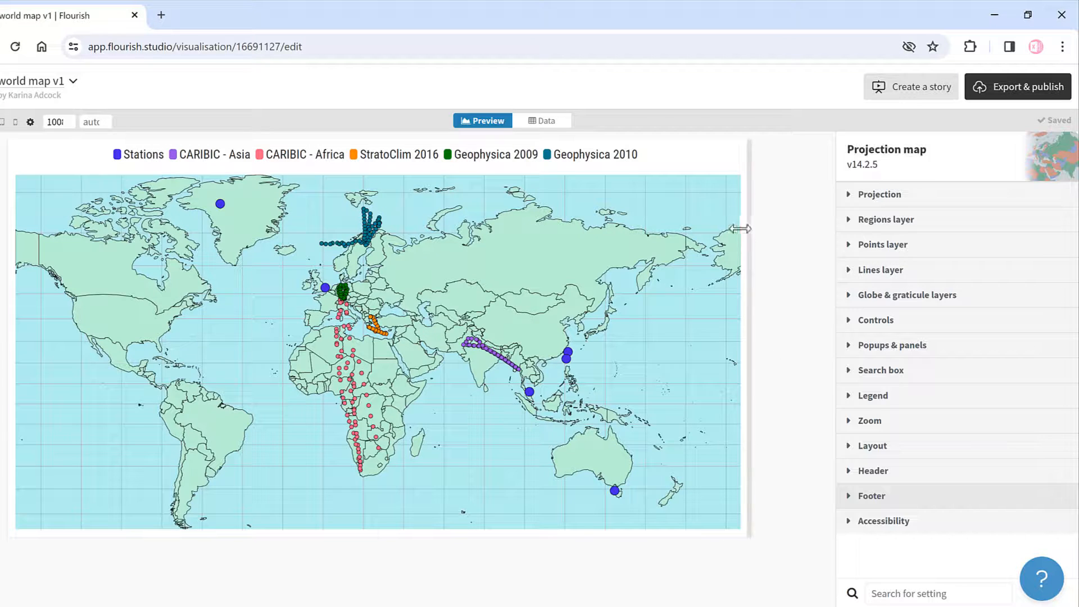
mouse_move(785, 198)
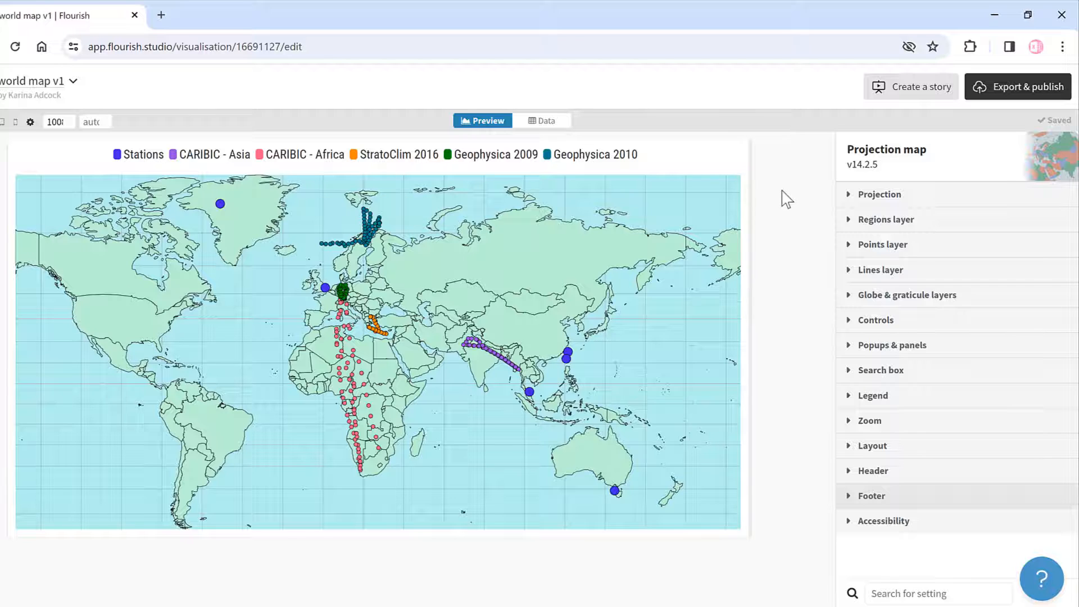
mouse_move(1026, 90)
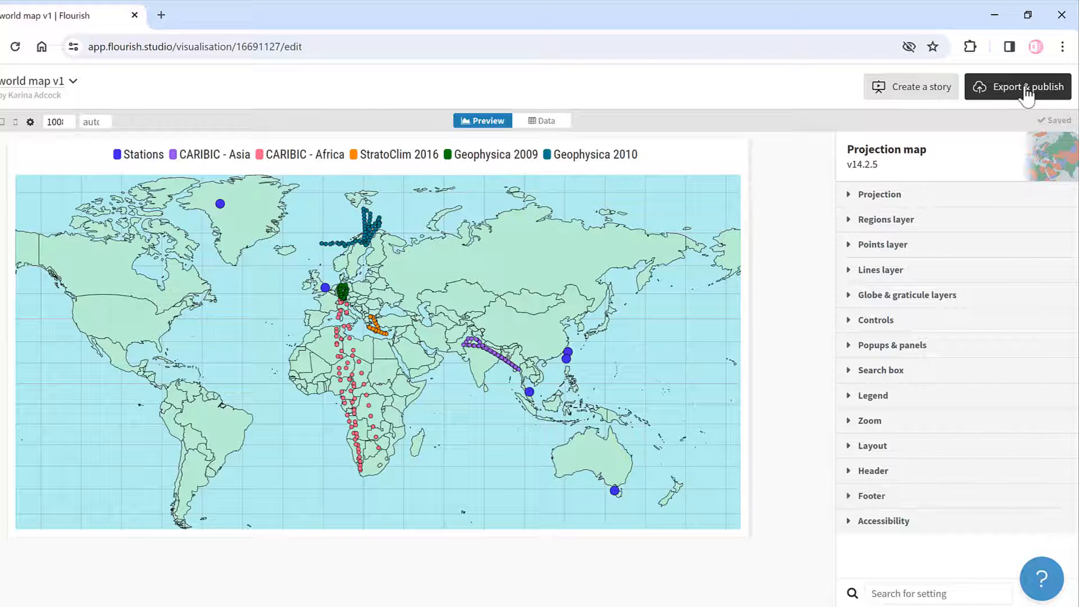
click(1026, 86)
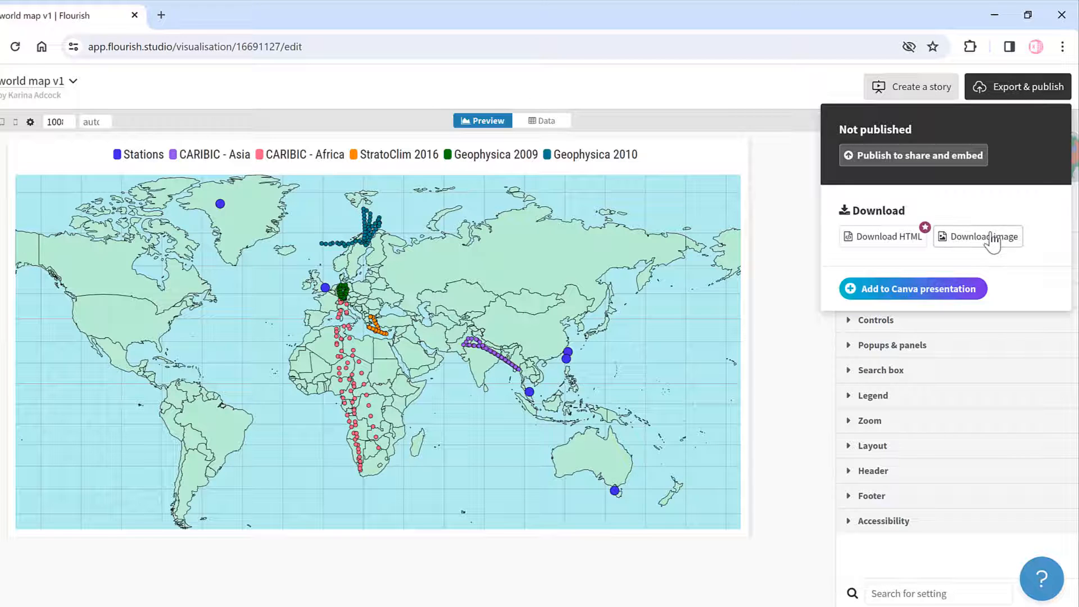
click(977, 236)
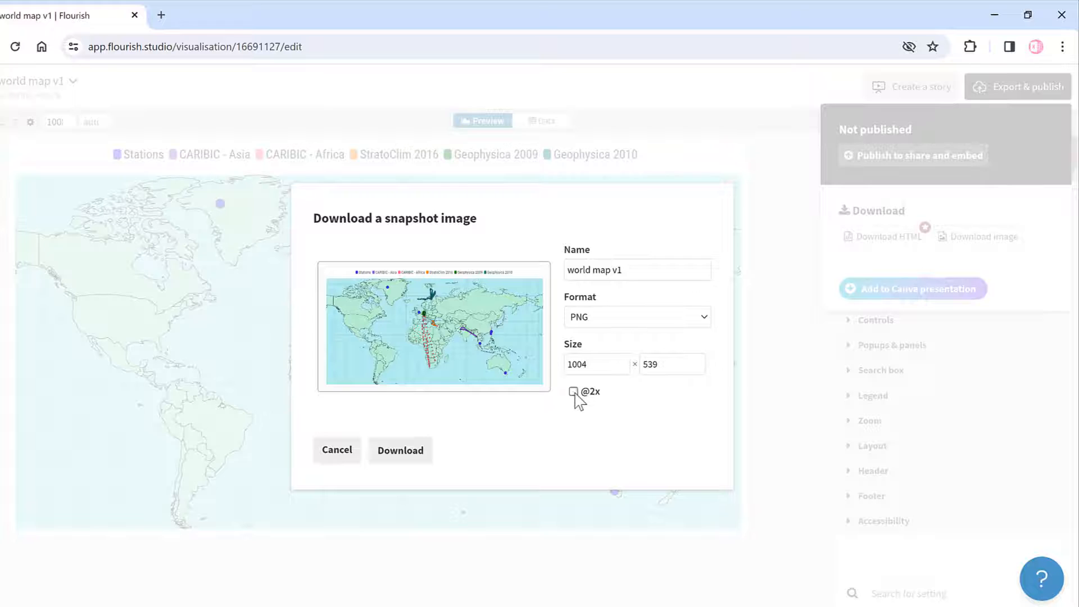
click(572, 391)
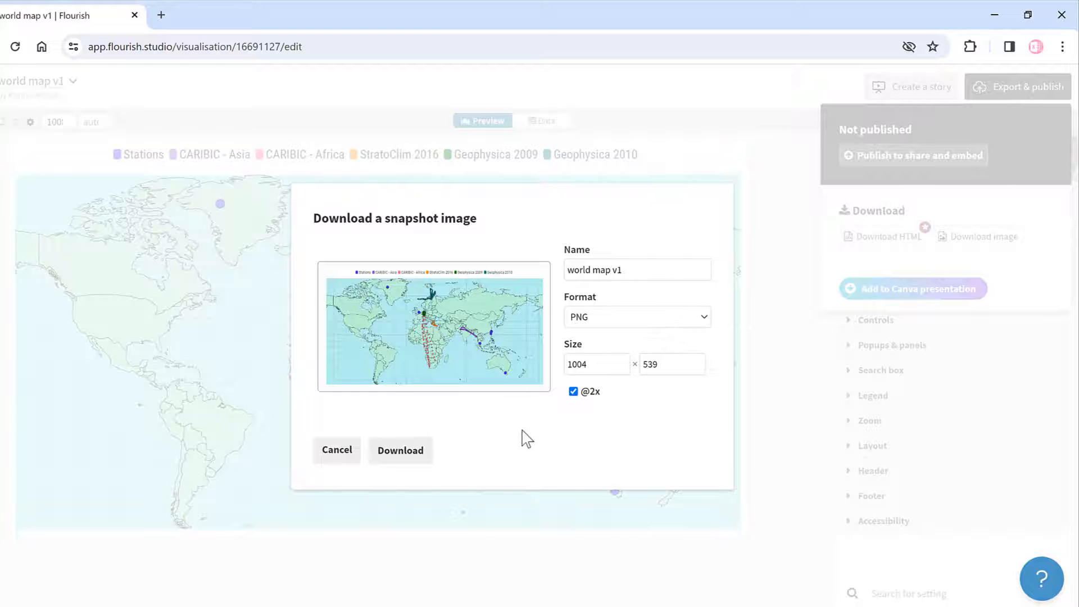
click(400, 450)
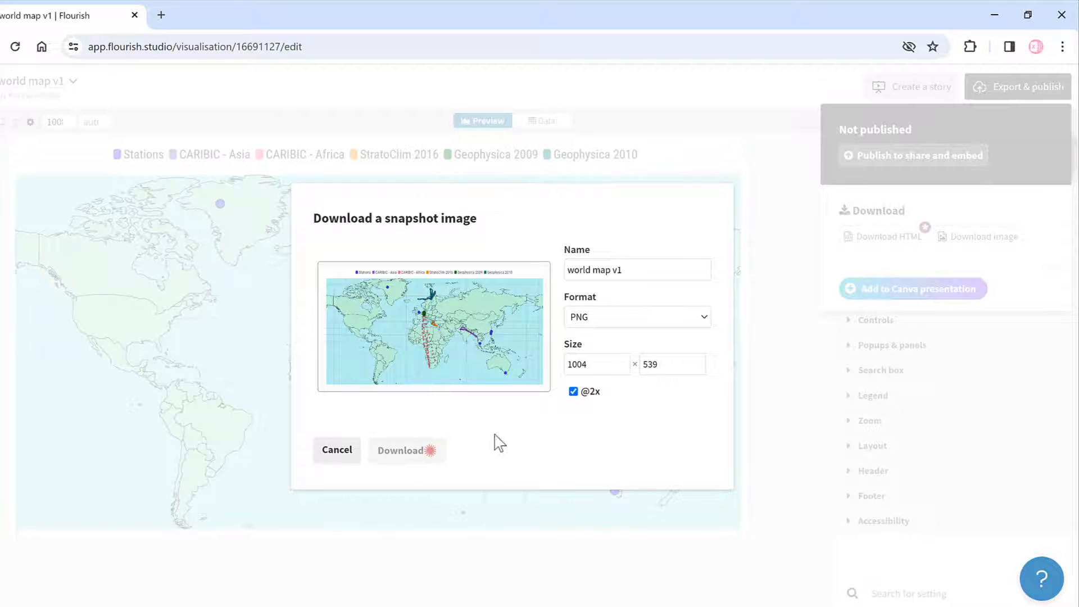
click(400, 450)
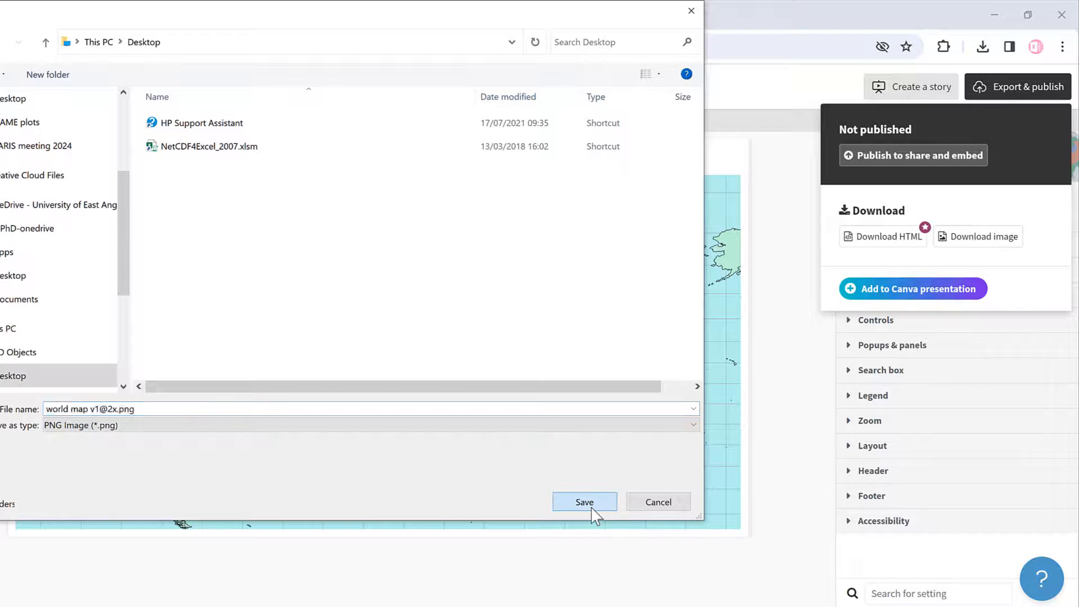
click(583, 502)
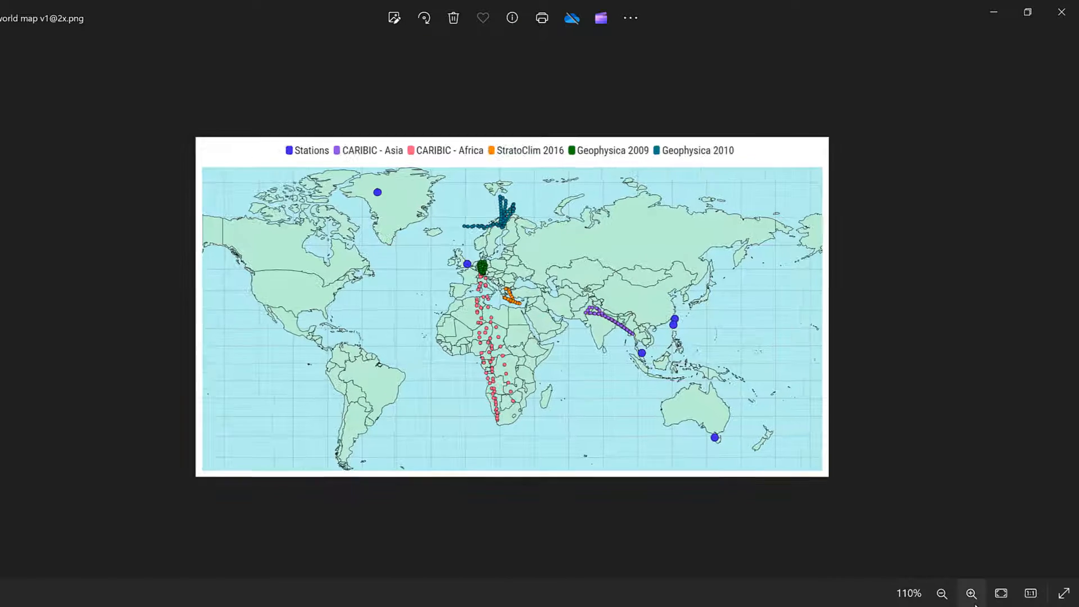
click(971, 593)
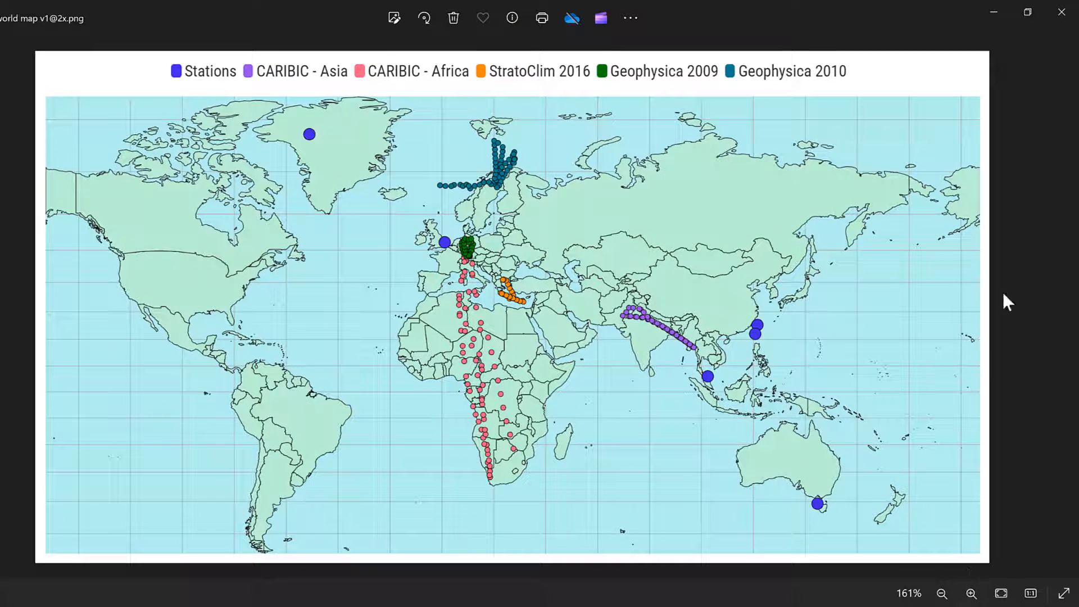